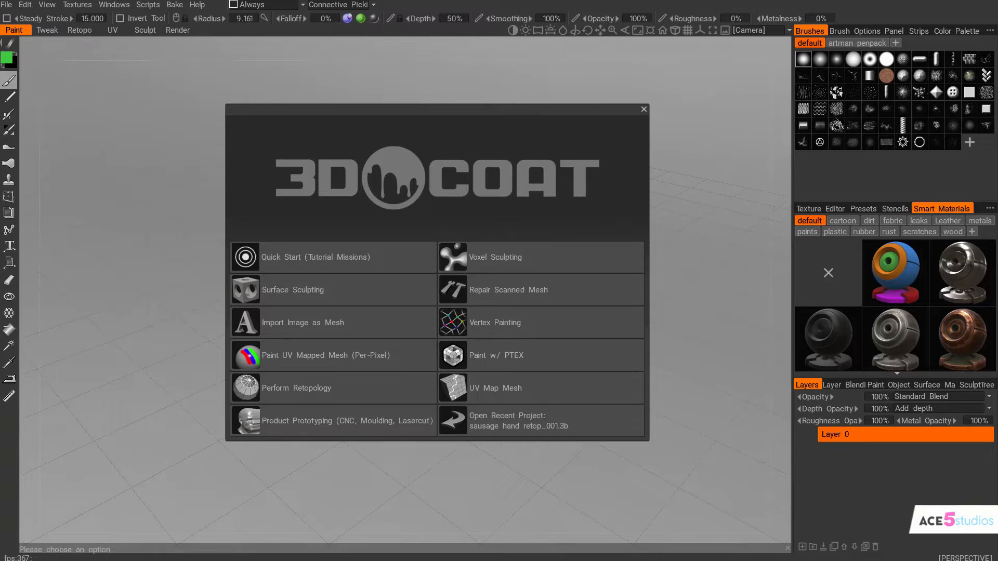
mouse_move(506, 259)
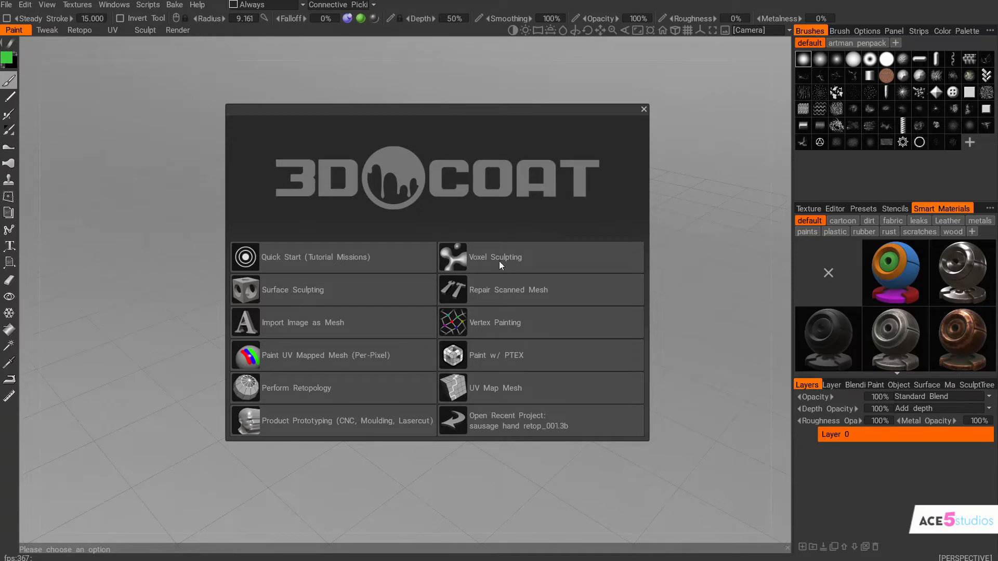
Choose Voxel Sculpting on the start dialog to open a sphere volume scene
left_click(495, 257)
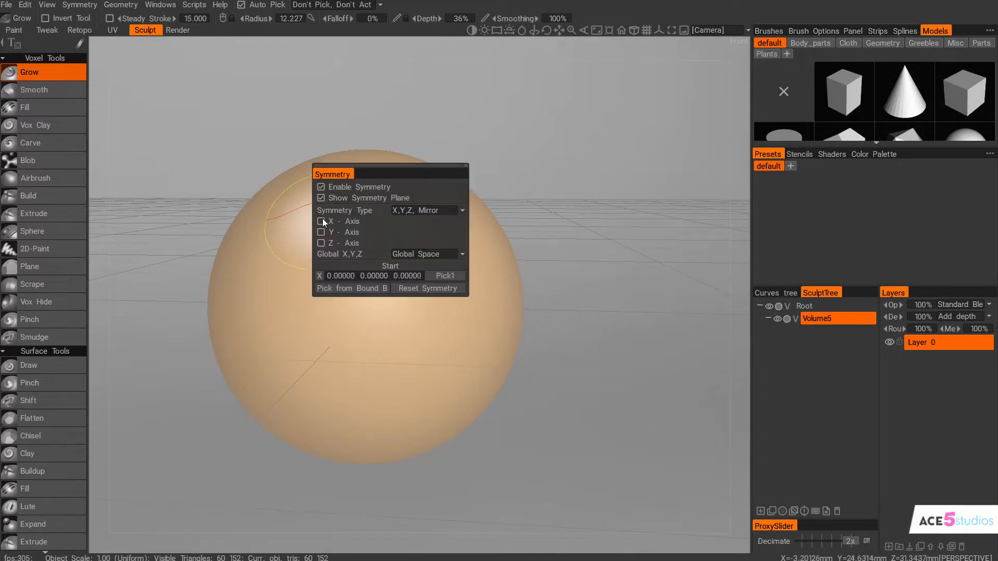
Enable X-axis symmetry, then use Clay to sculpt a side bulge stretched into an arm
left_click(320, 221)
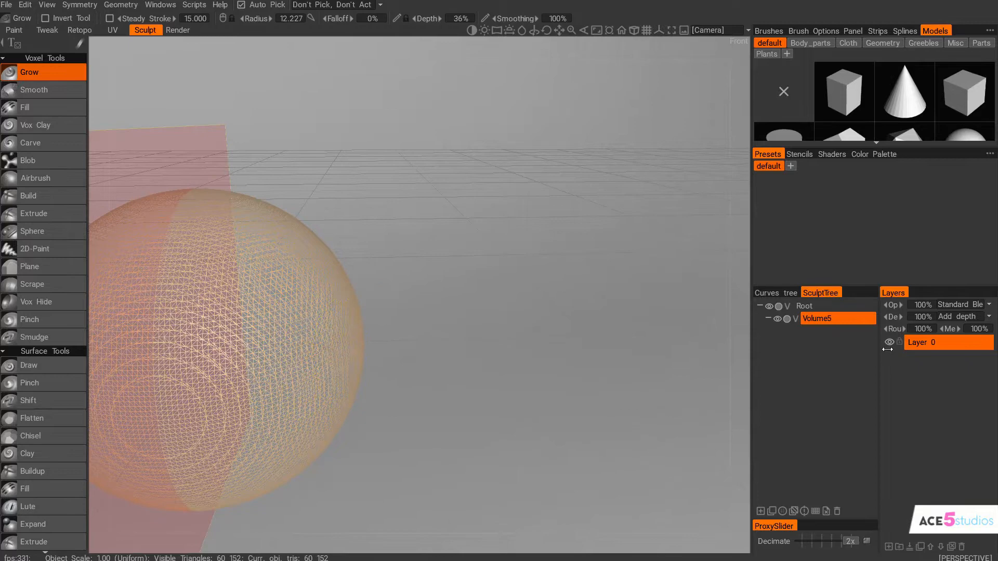
double_click(805, 306)
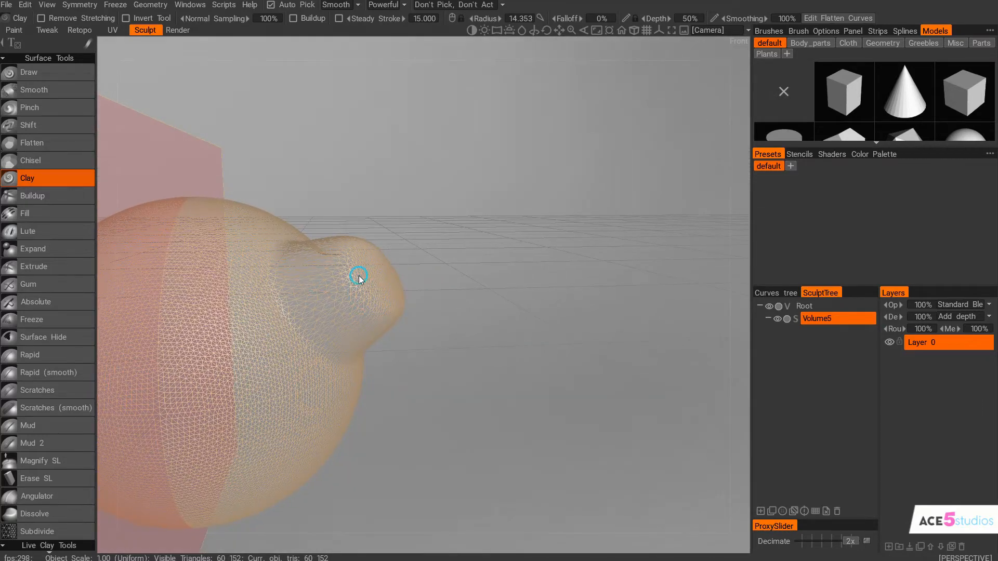
left_click_drag(358, 277, 417, 292)
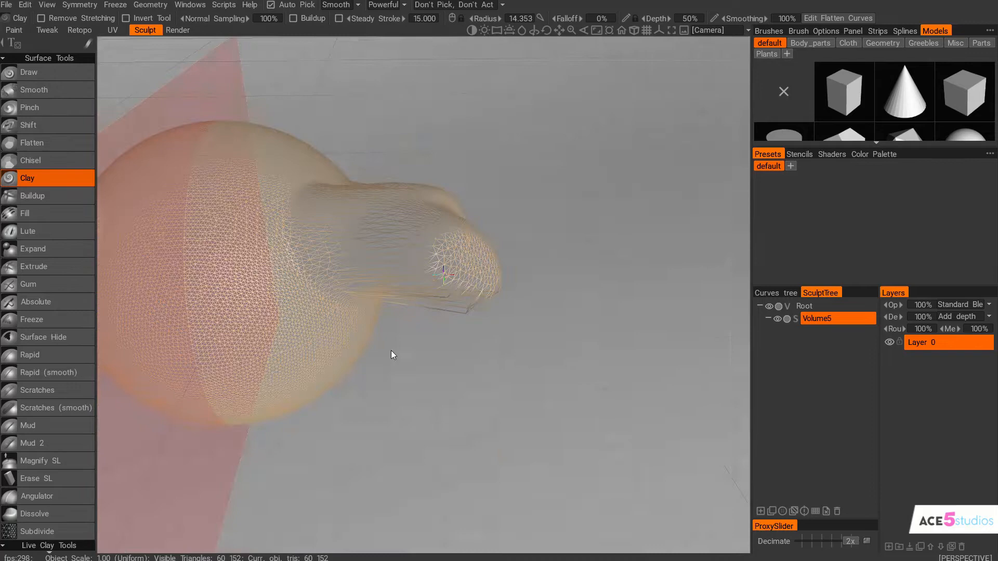
left_click_drag(391, 354, 377, 344)
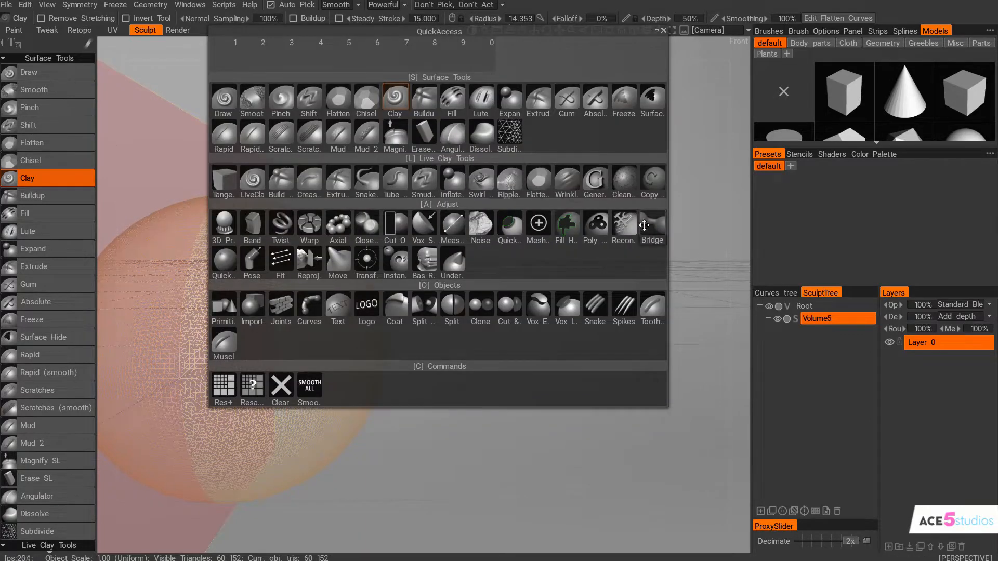
mouse_move(251, 227)
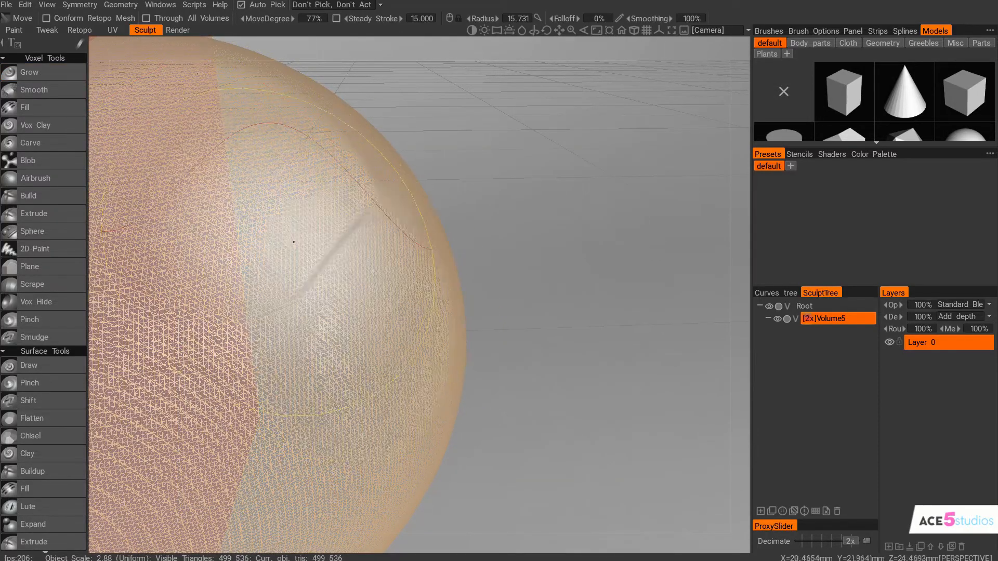
Push a mirrored curved dent into the sphere's front with the Move voxel tool
left_click_drag(293, 241, 369, 312)
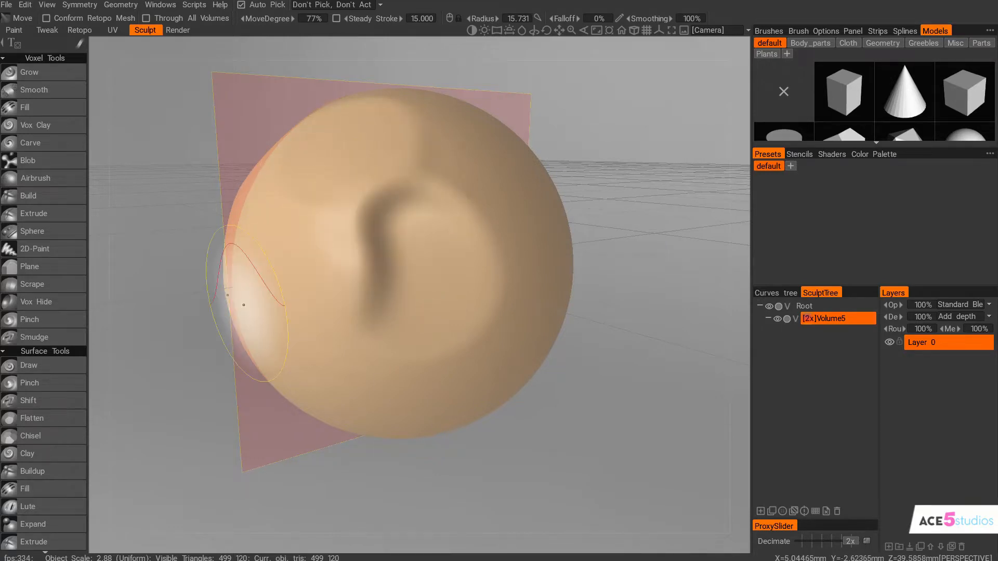
Pick a surface tool and confirm Yes to convert the volume to surface mode
left_click(30, 72)
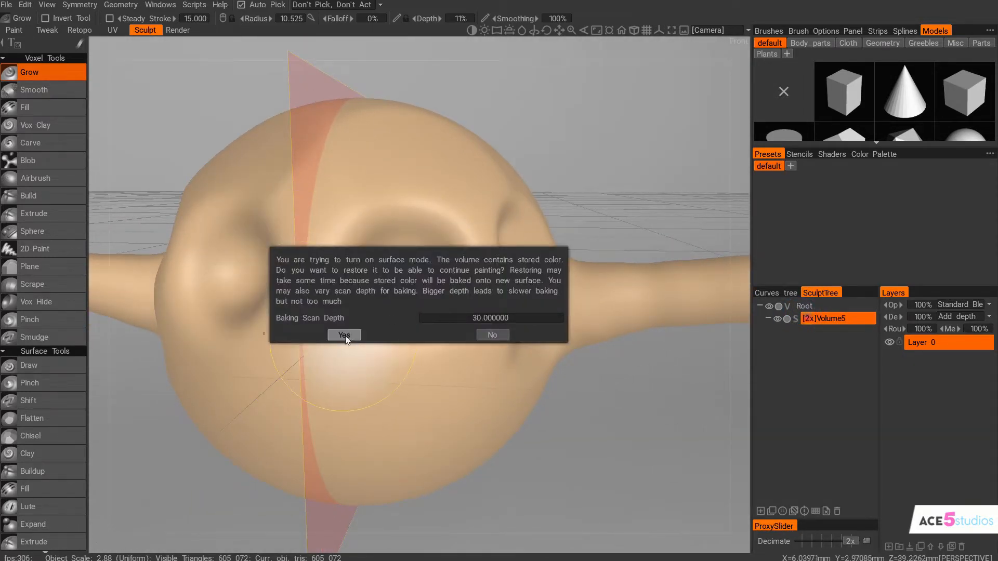
left_click(343, 335)
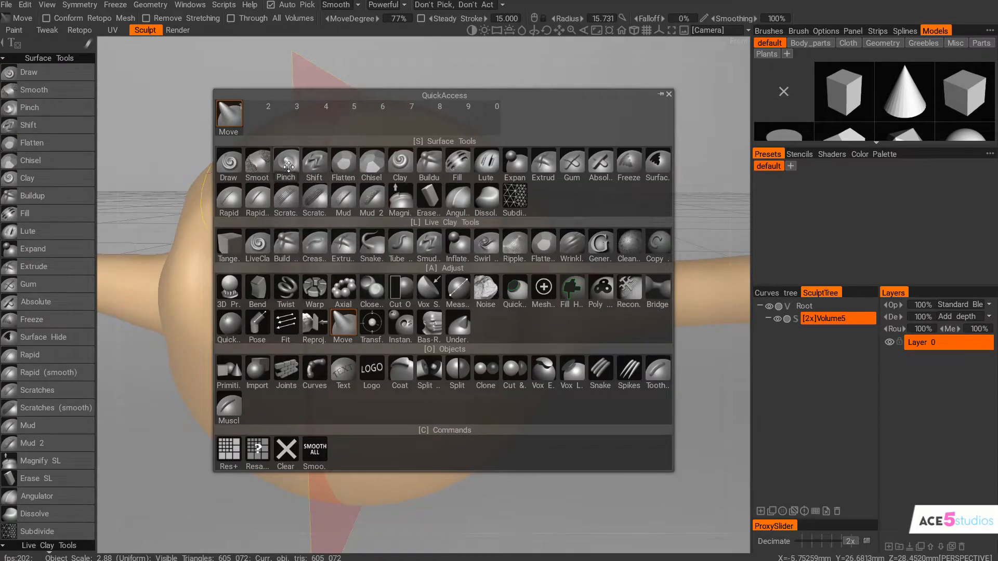
Sharpen the creases around the central eye socket with the Pinch surface tool
left_click(286, 164)
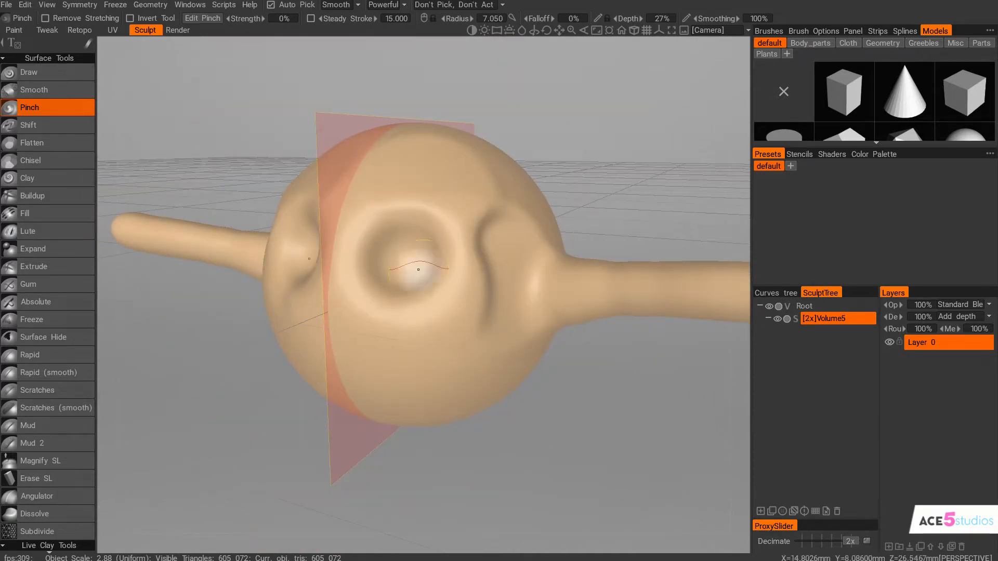
In the Retopo room, place points on the upper head to form the first quads
left_click(79, 31)
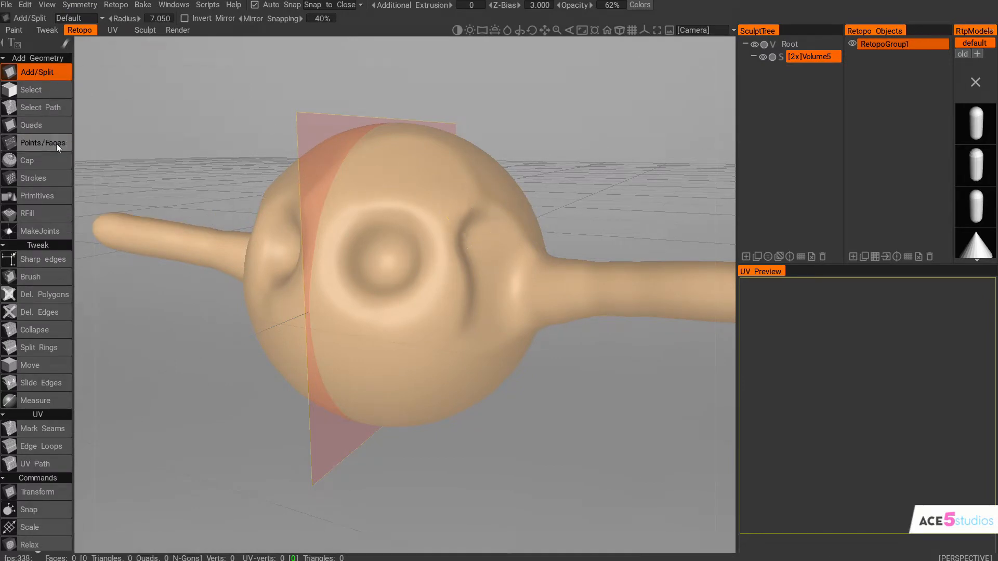
mouse_move(31, 125)
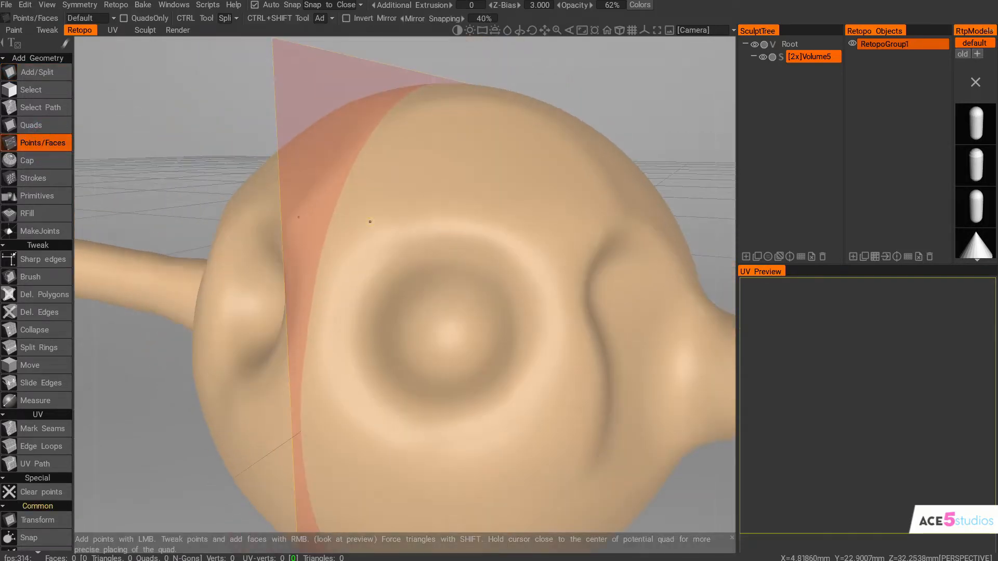
left_click(367, 220)
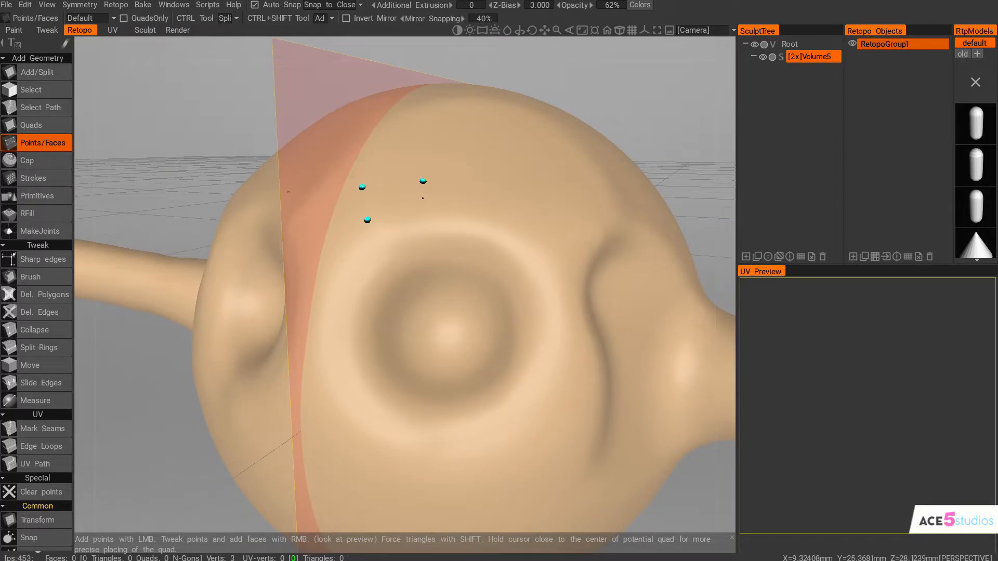
left_click(500, 224)
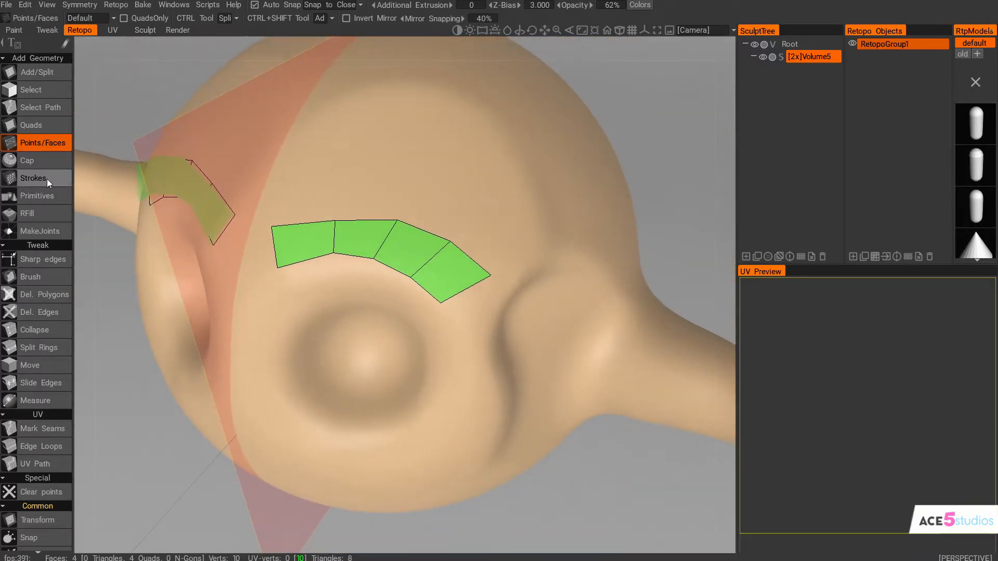
Use the Strokes retopo tool to add a taller band of quads above the green row
left_click(33, 179)
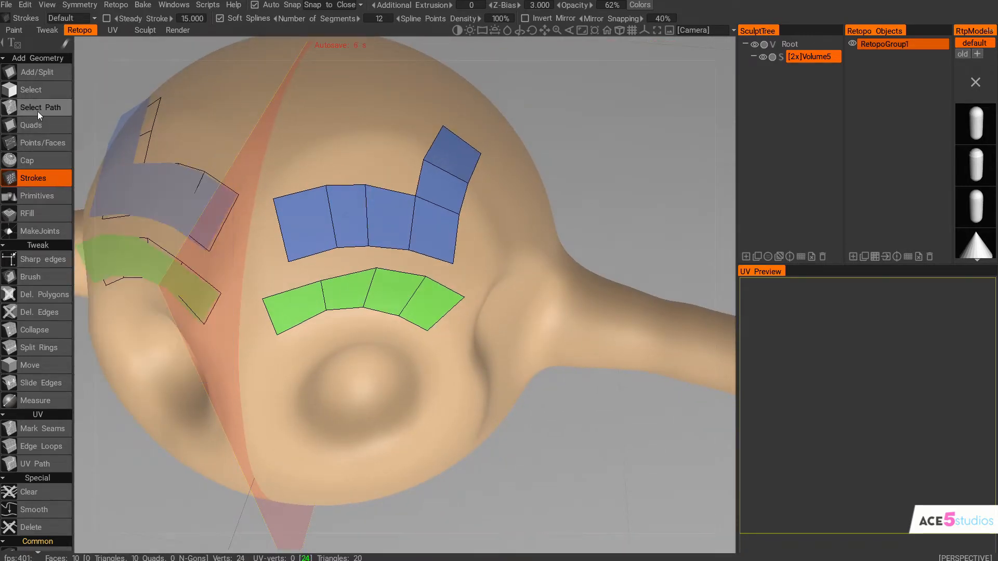
left_click(44, 142)
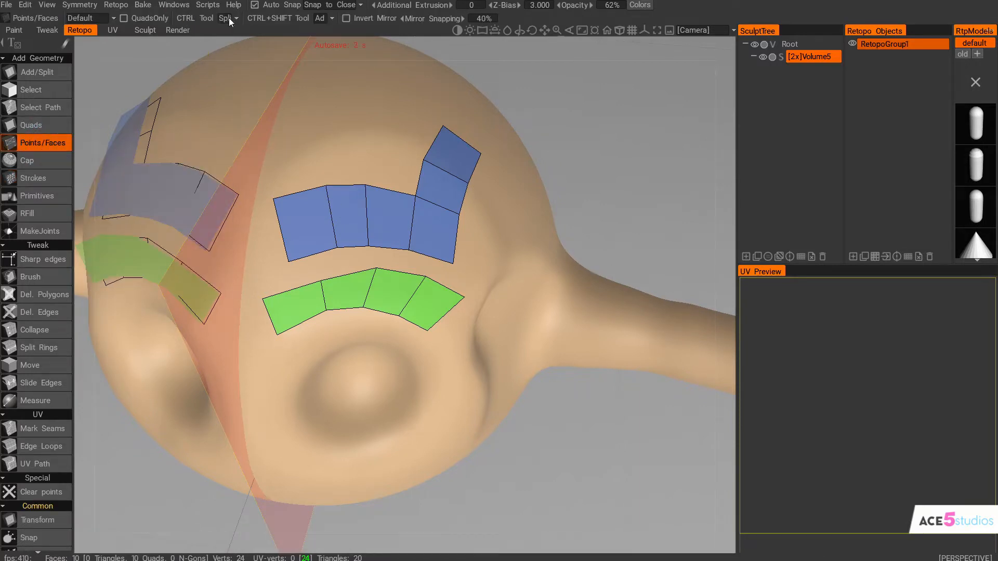
left_click(173, 5)
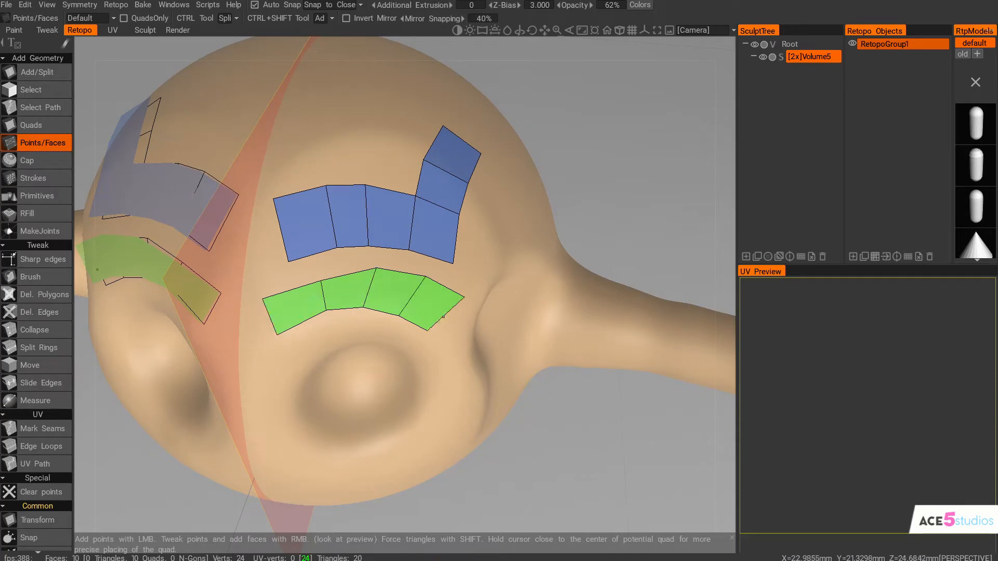
left_click(446, 214)
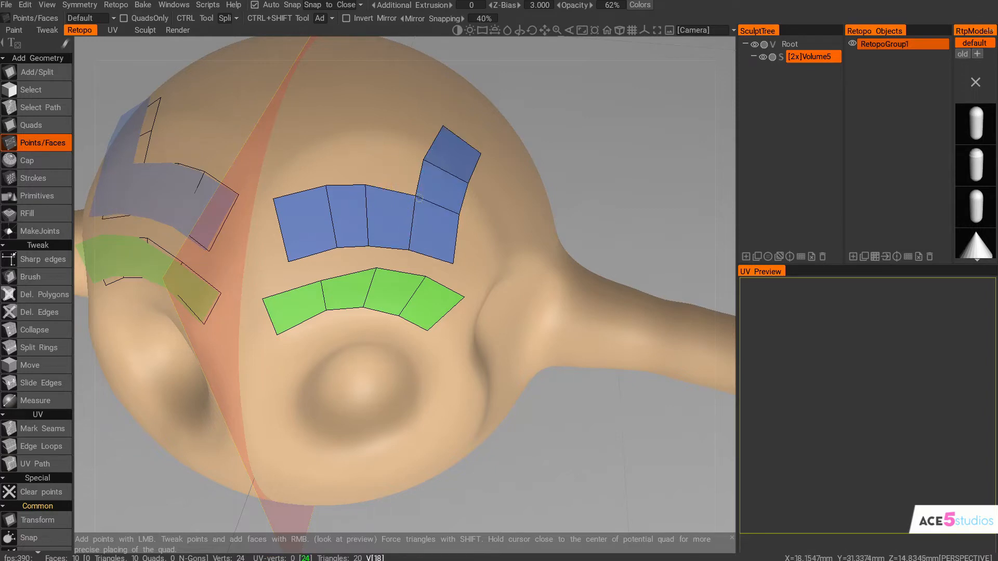
left_click(411, 195)
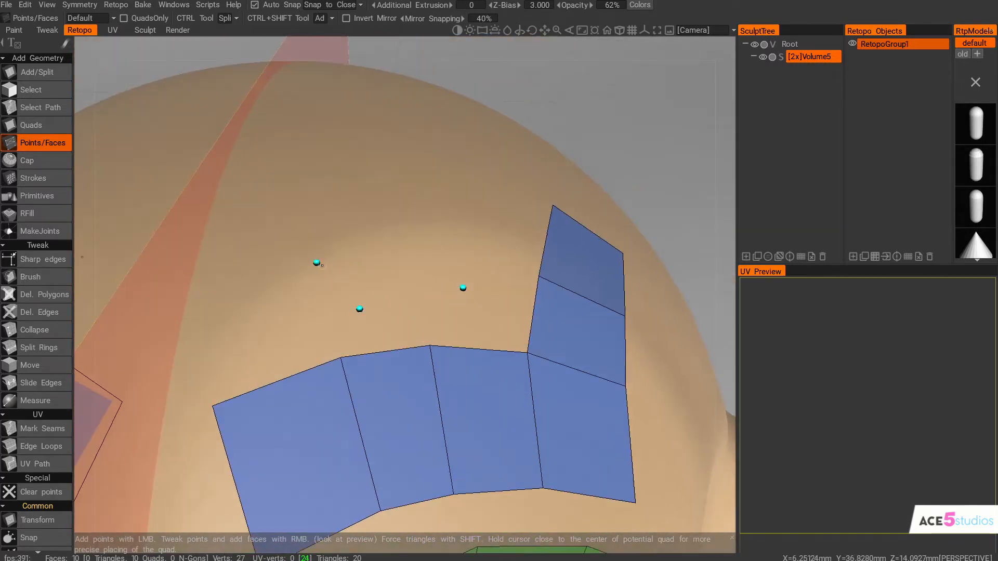
left_click(317, 261)
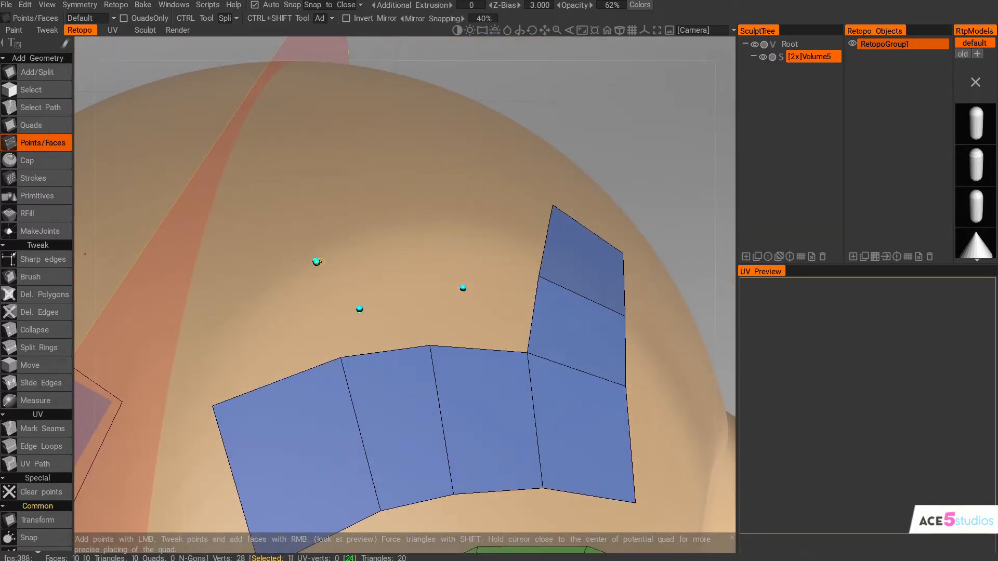
left_click(317, 261)
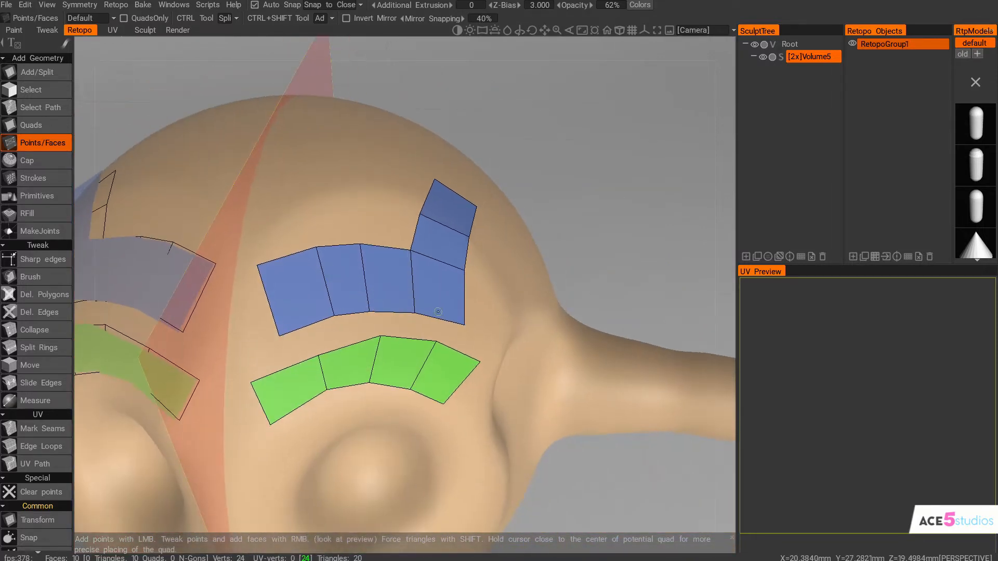
Draw a stroke with cross-slices along the right arm to wrap it in quads (136 faces)
left_click(33, 177)
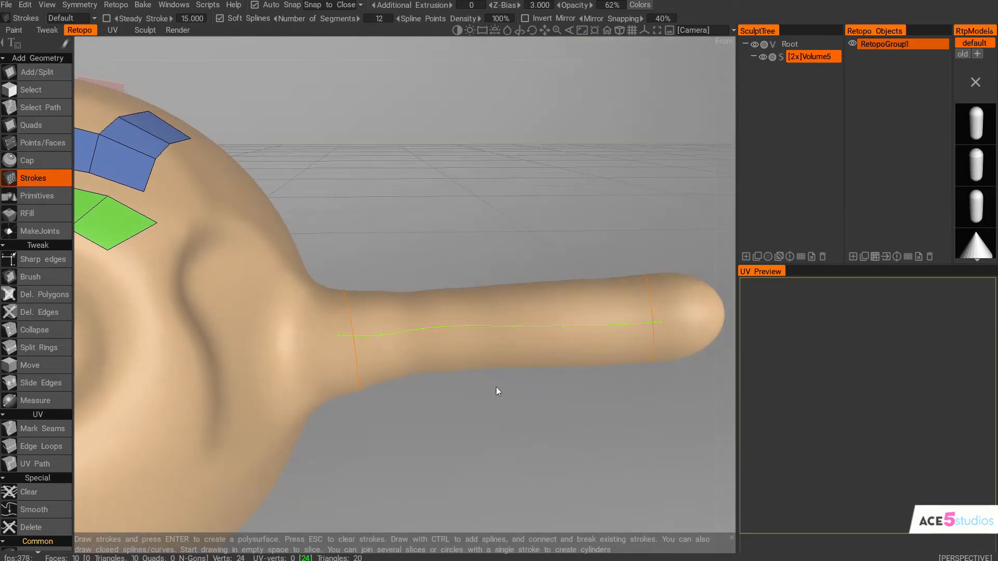
mouse_move(330, 74)
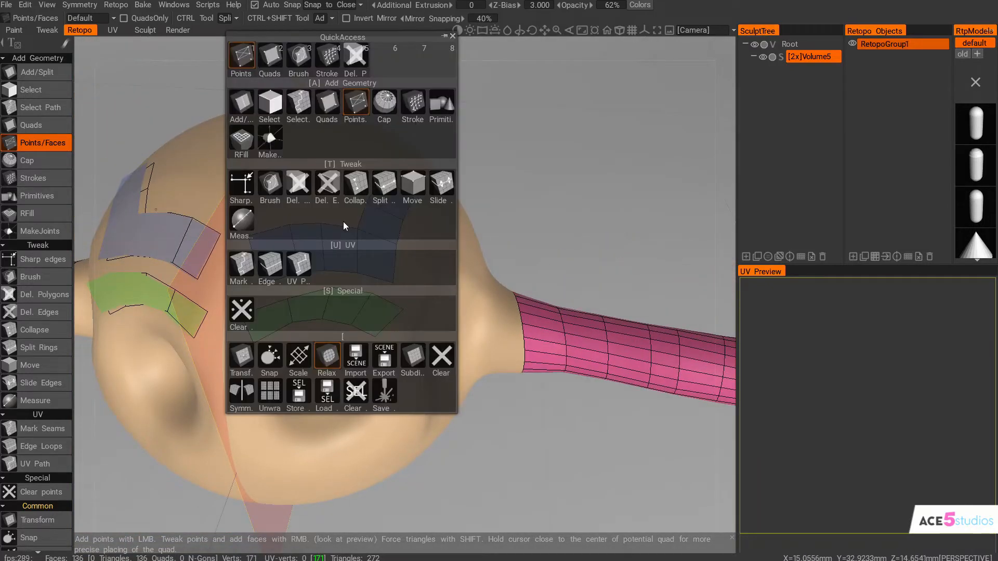
left_click(269, 183)
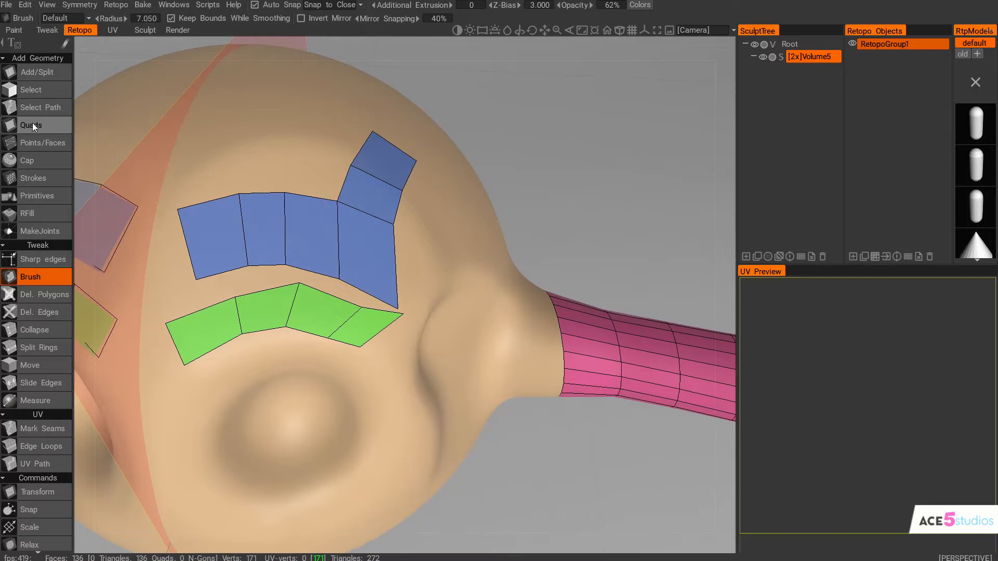
Fill the forehead gap between the quad strips with the Quads tool, reaching 140 faces
left_click(43, 142)
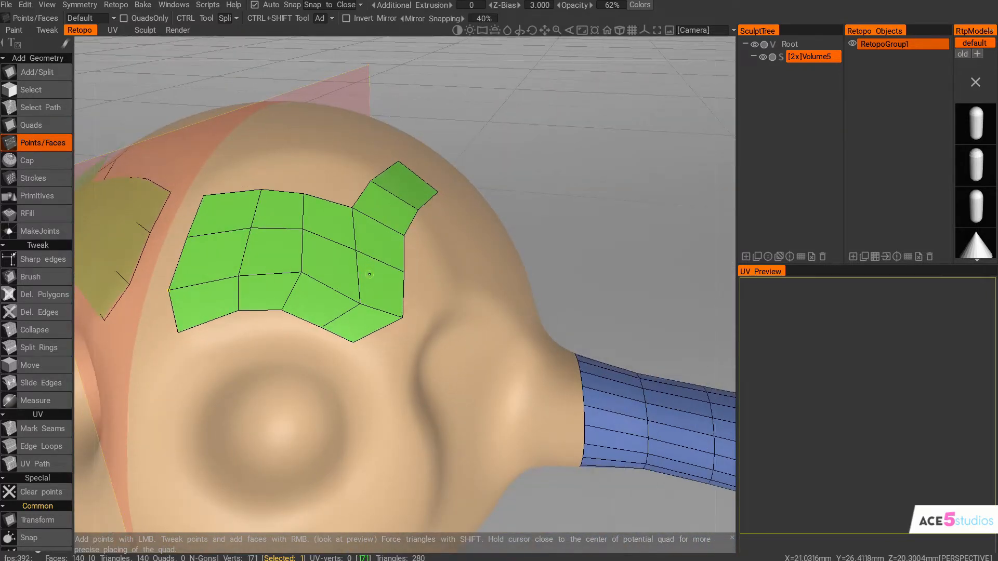
left_click(43, 178)
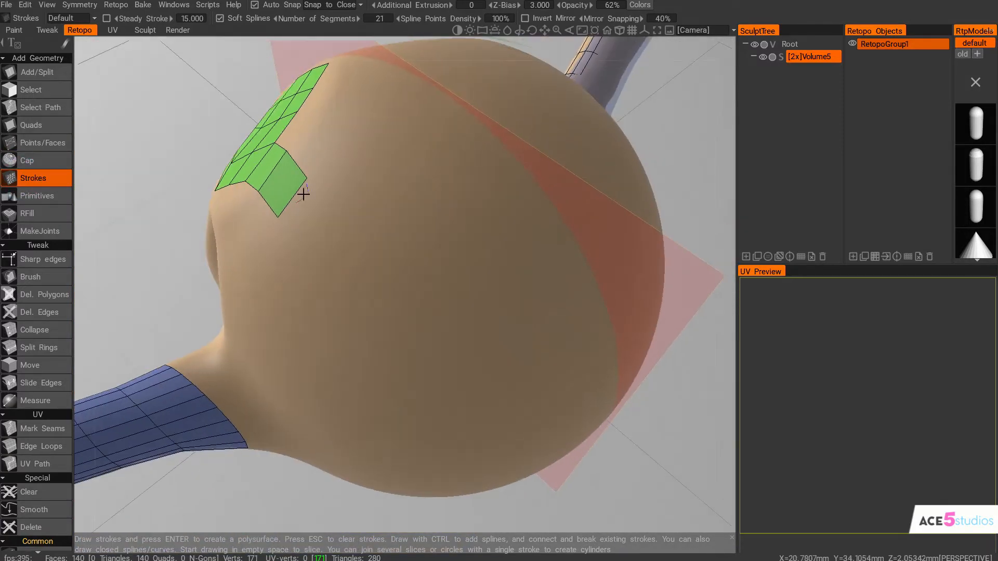
Draw strokes across the upper head to form a quad ring around an open patch (147 faces)
left_click_drag(290, 258, 456, 145)
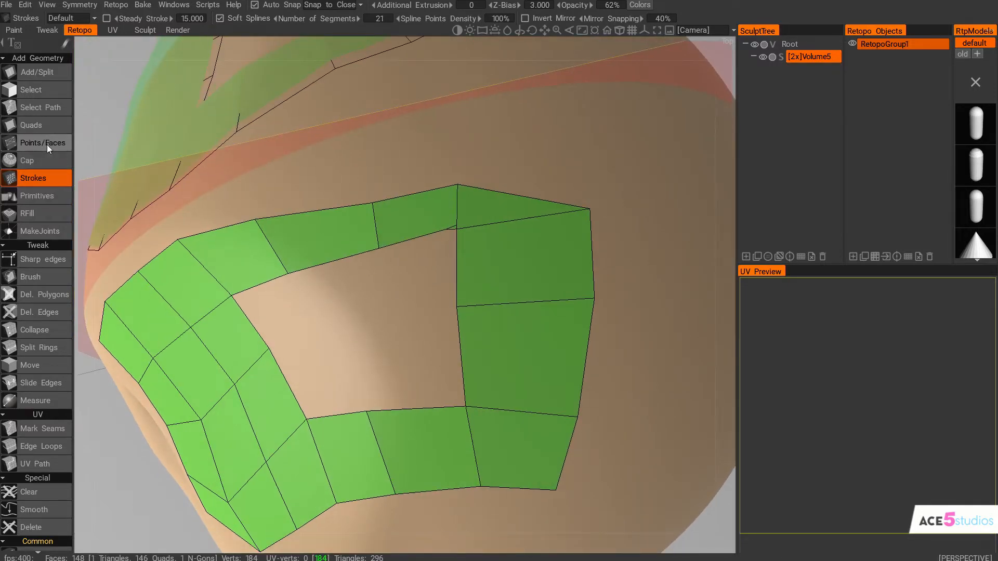
left_click(42, 143)
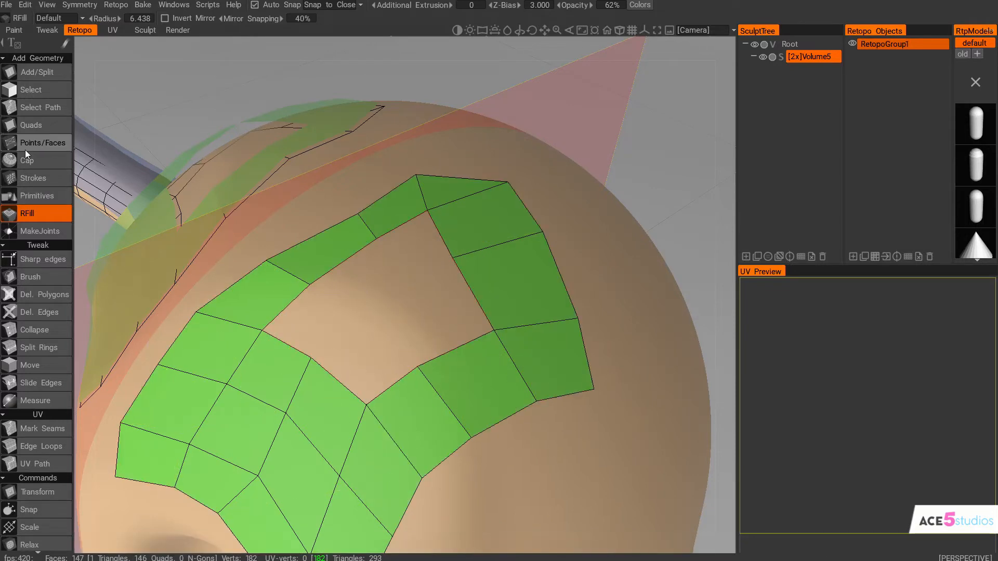
Fill the opening inside the green quad ring with RFill, bringing the mesh to 154 faces
left_click(43, 143)
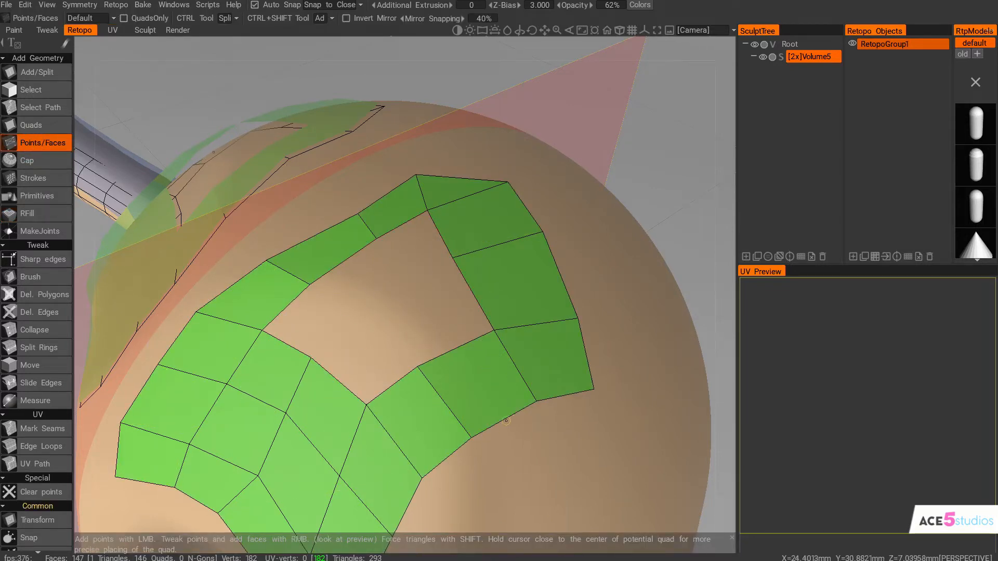
left_click(28, 214)
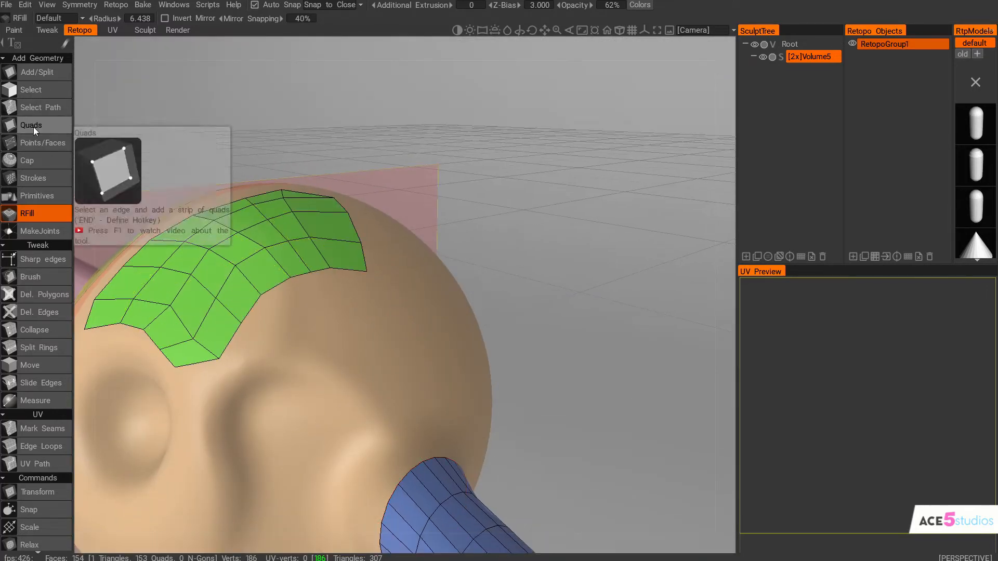
Extrude quad strips with Trapezoid, then Direct edge extrusion, adding a quad joining two strips
left_click(32, 125)
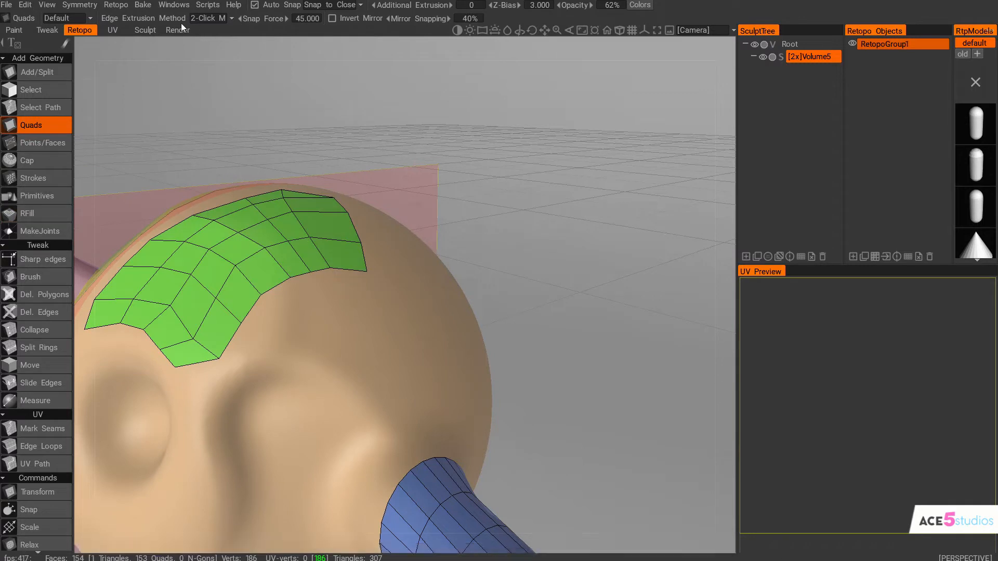
left_click(210, 18)
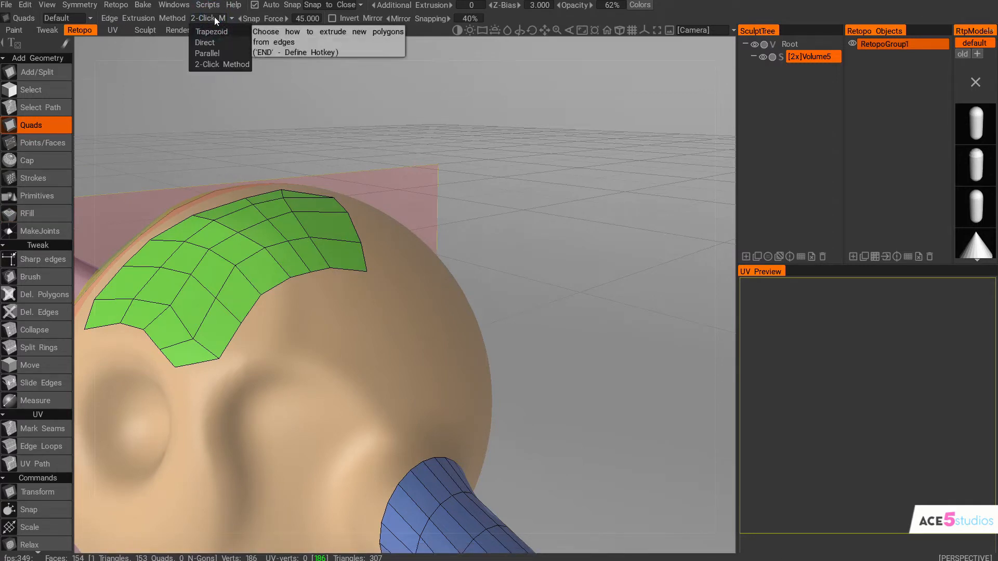
left_click(212, 31)
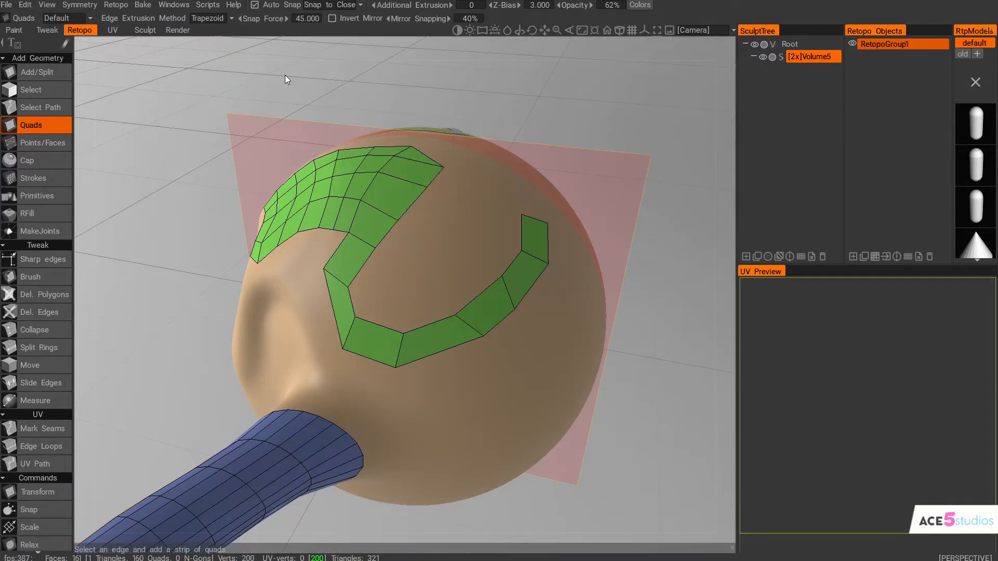
left_click(207, 17)
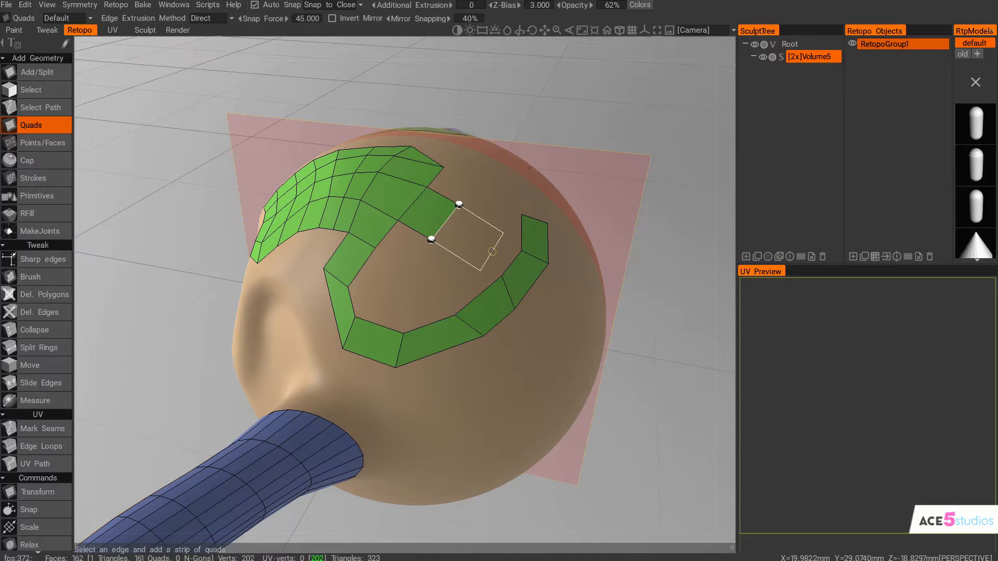
left_click(474, 239)
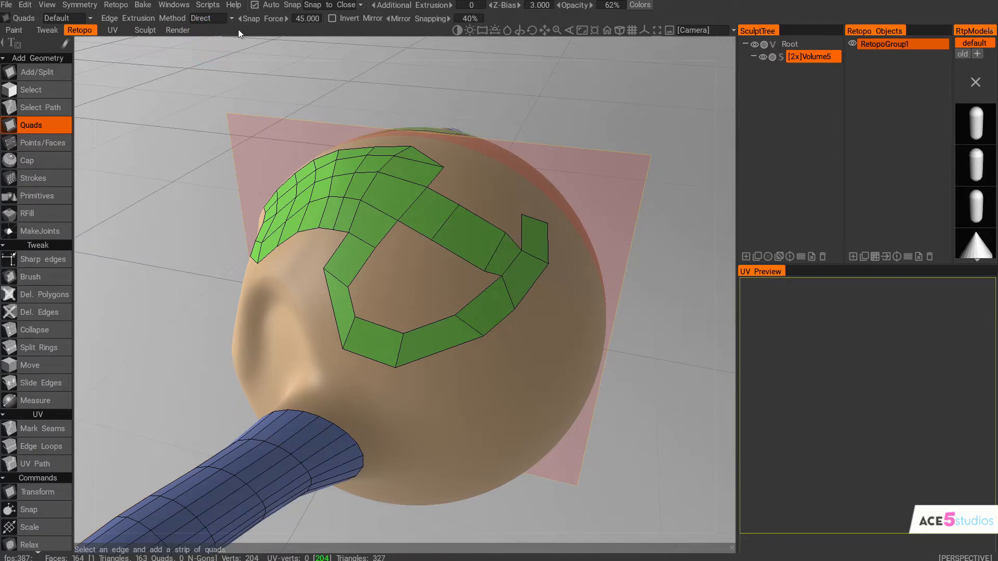
Extend more quads using Parallel and then 2-Click edge extrusion, reaching 169 faces
left_click(210, 18)
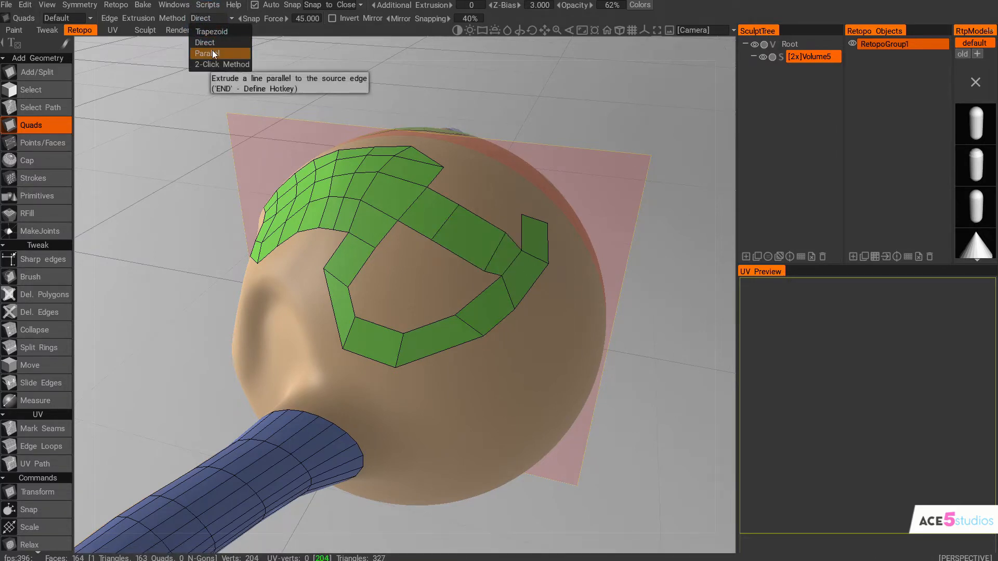
left_click(206, 54)
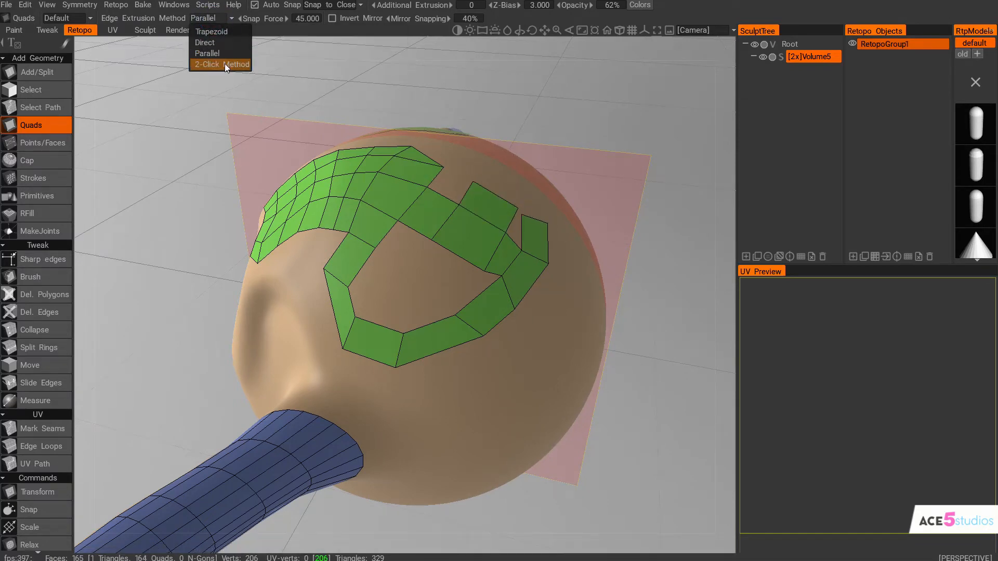
left_click(219, 64)
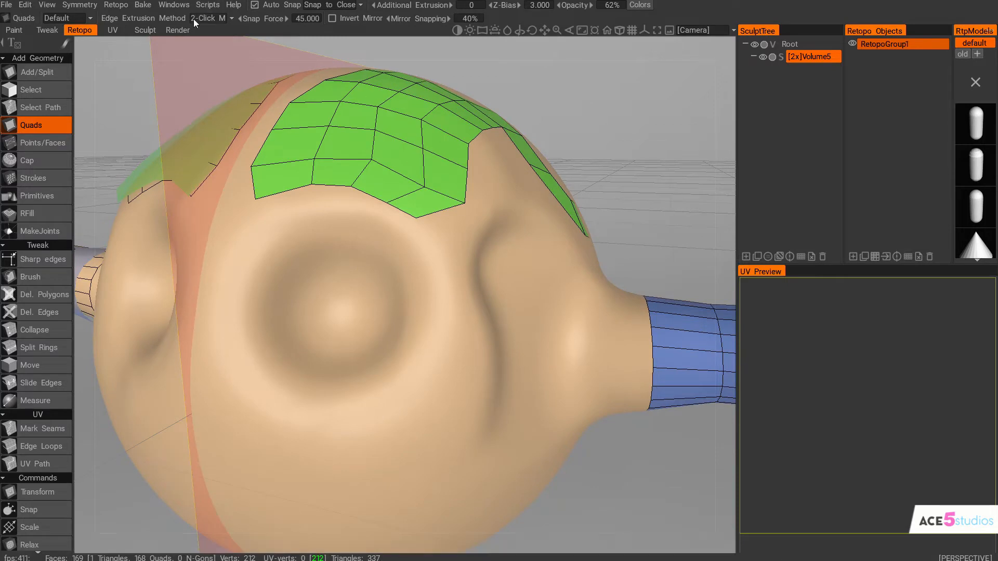
Extrude strips around the eye using Parallel, Direct, then Trapezoid extrusion, reaching 179 faces
left_click(207, 18)
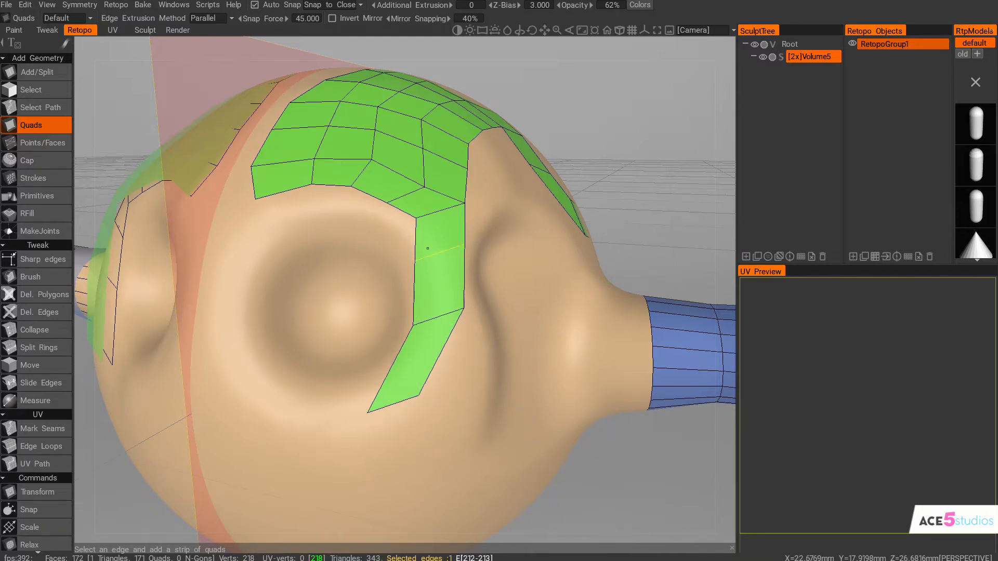
left_click(207, 18)
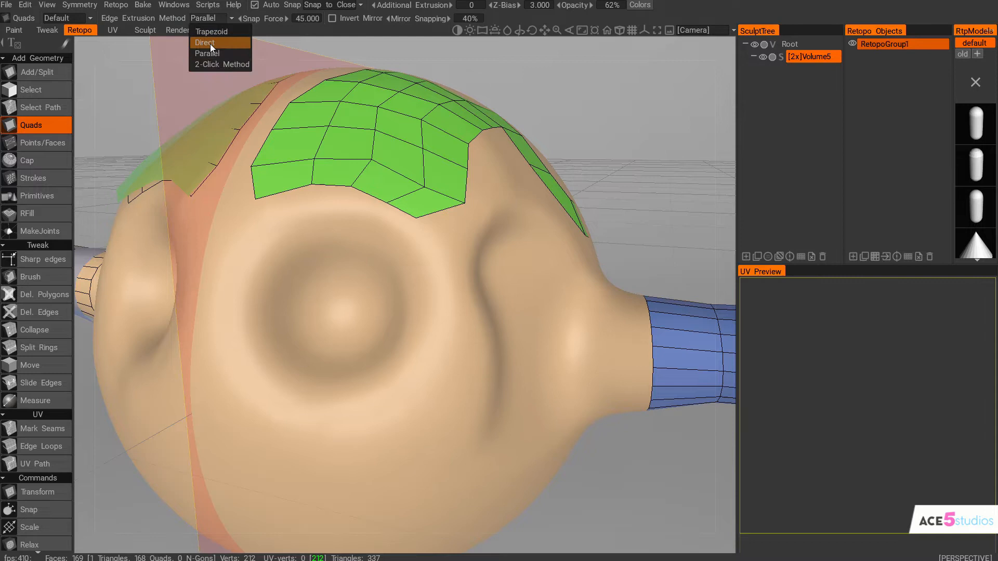
left_click(204, 42)
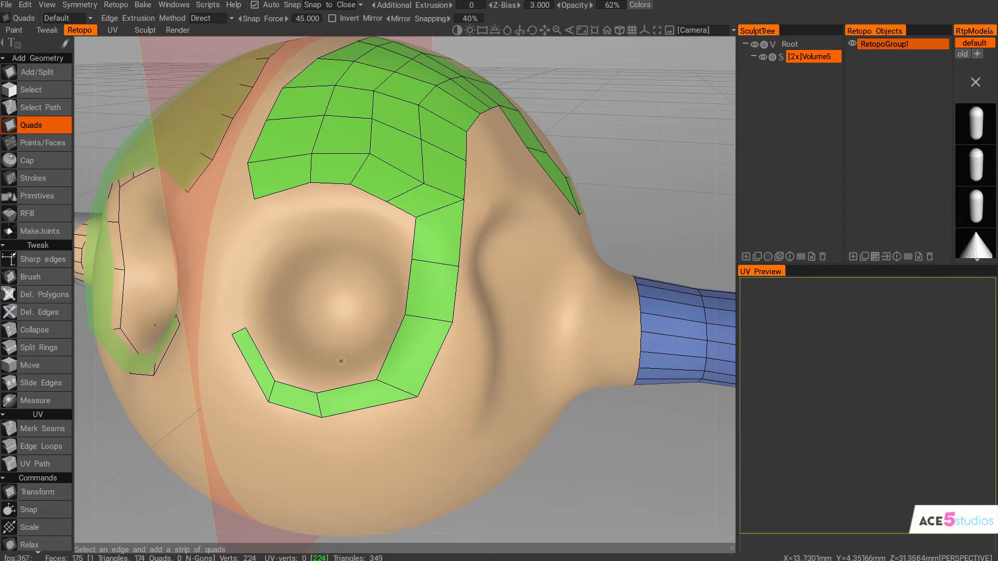
left_click(230, 17)
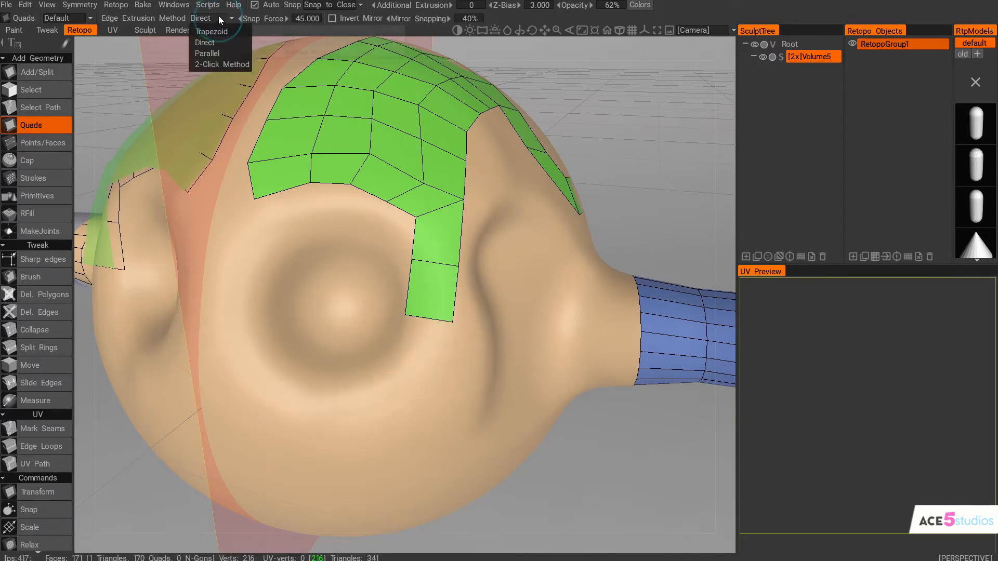
left_click(212, 31)
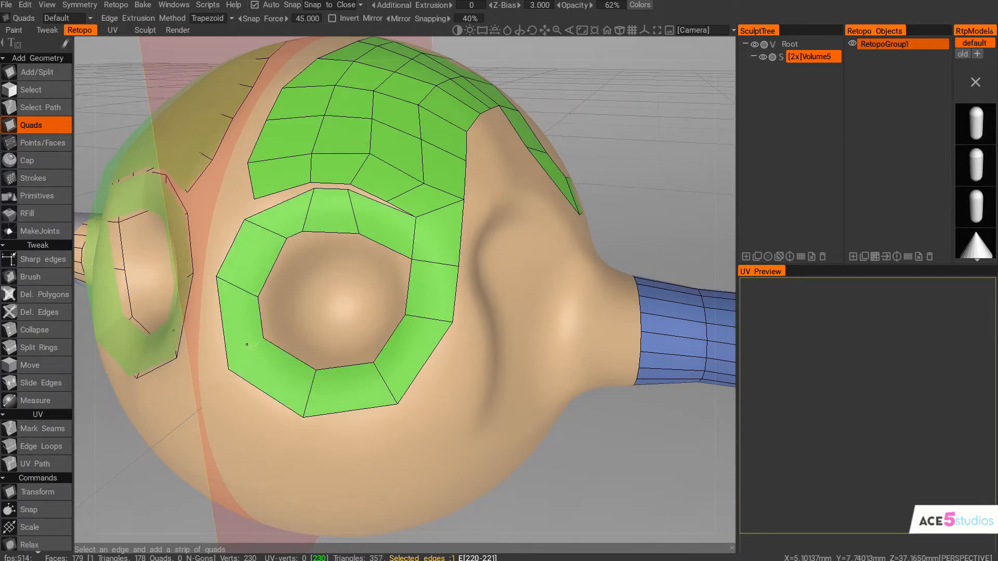
left_click(306, 197)
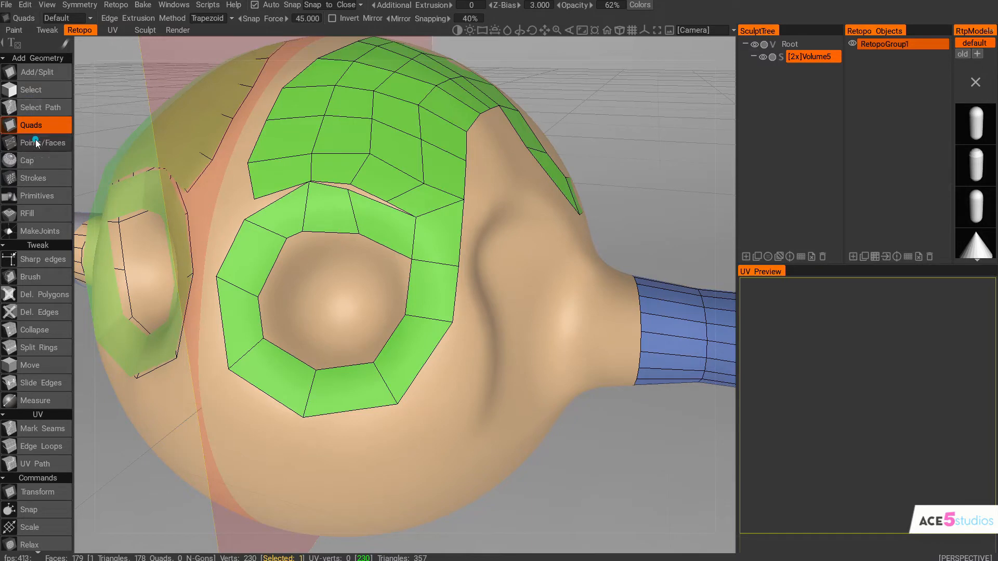
Place one face bridging the eye ring and upper patch, totaling 180 faces
left_click(44, 142)
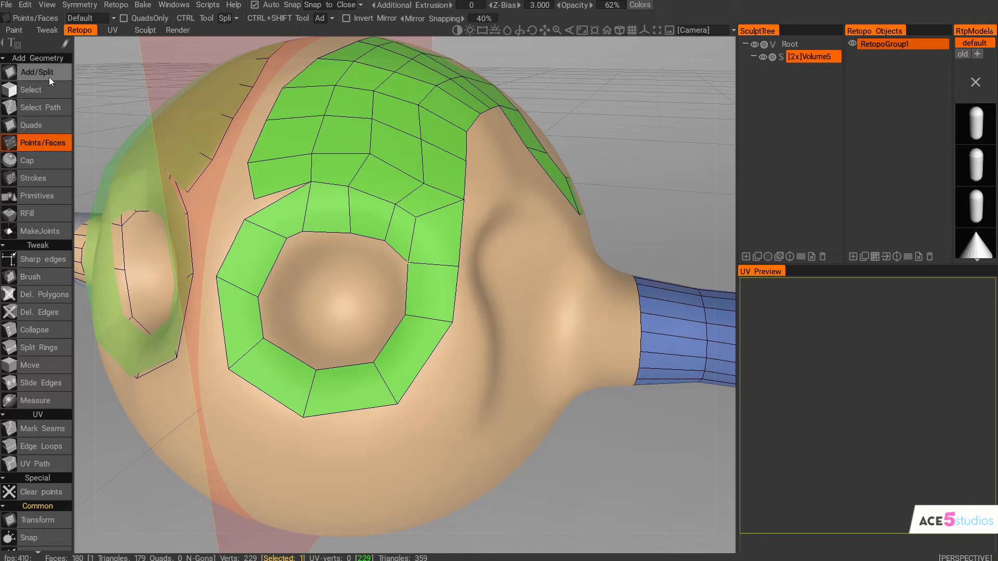
left_click(31, 276)
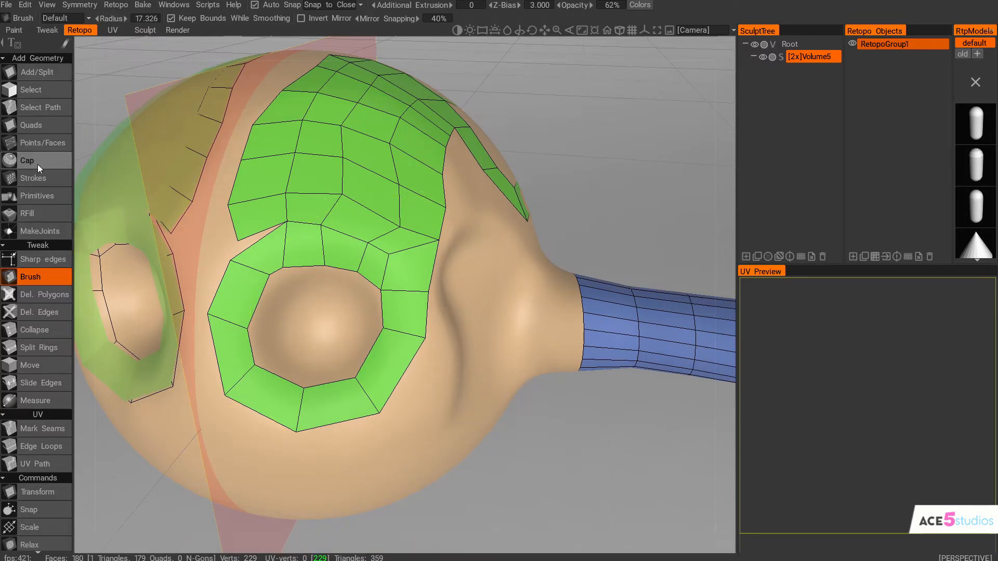
mouse_move(36, 125)
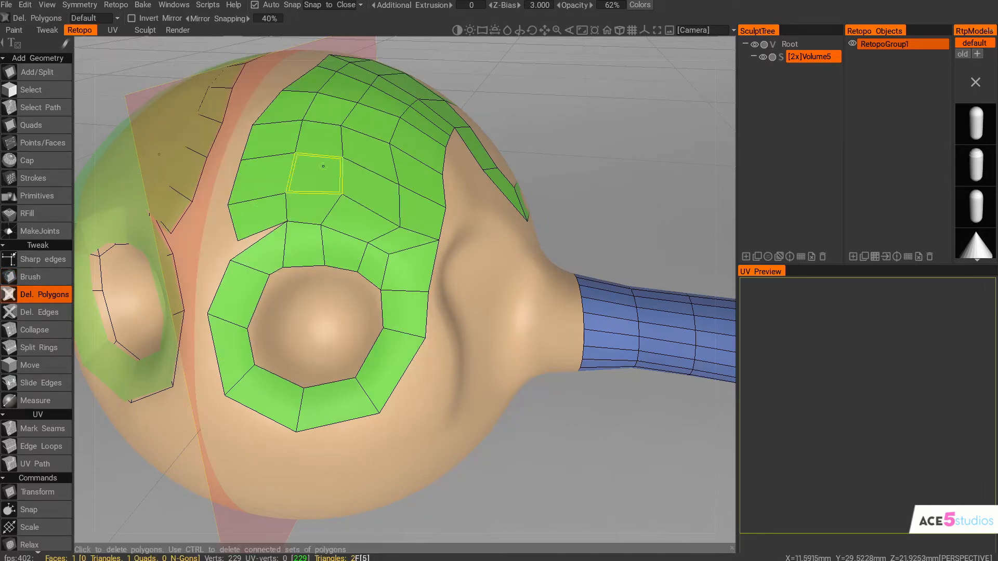
Delete a quad from the forehead patch with Del. Polygons
left_click(321, 167)
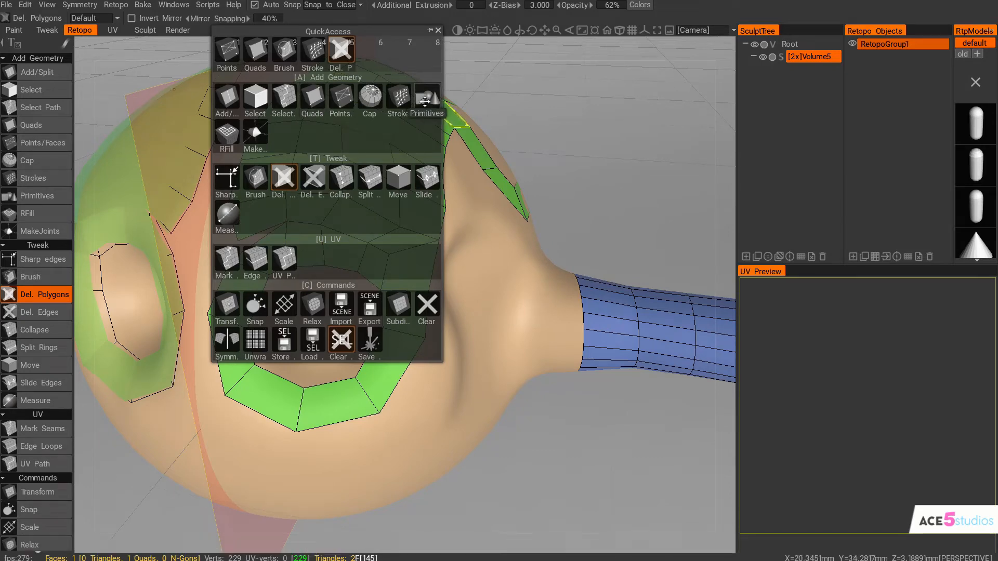
Cap the eye-socket ring hole with concentric loops of green quads
left_click(369, 99)
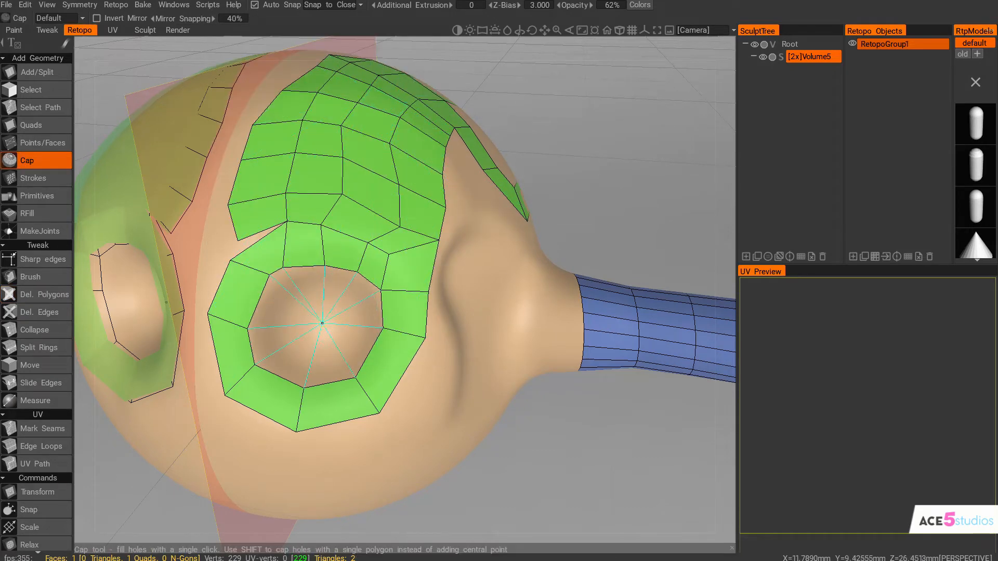
left_click(31, 214)
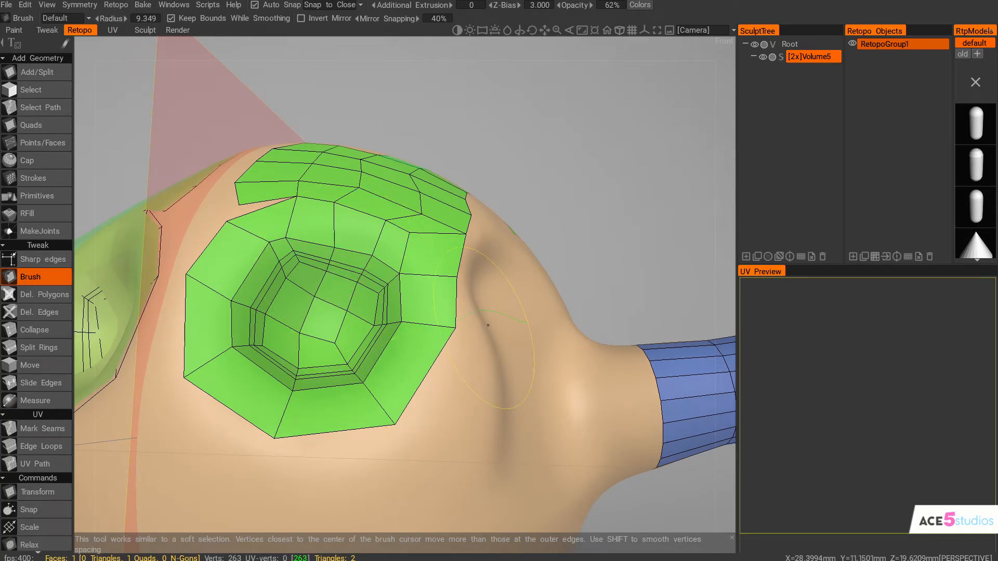
mouse_move(480, 306)
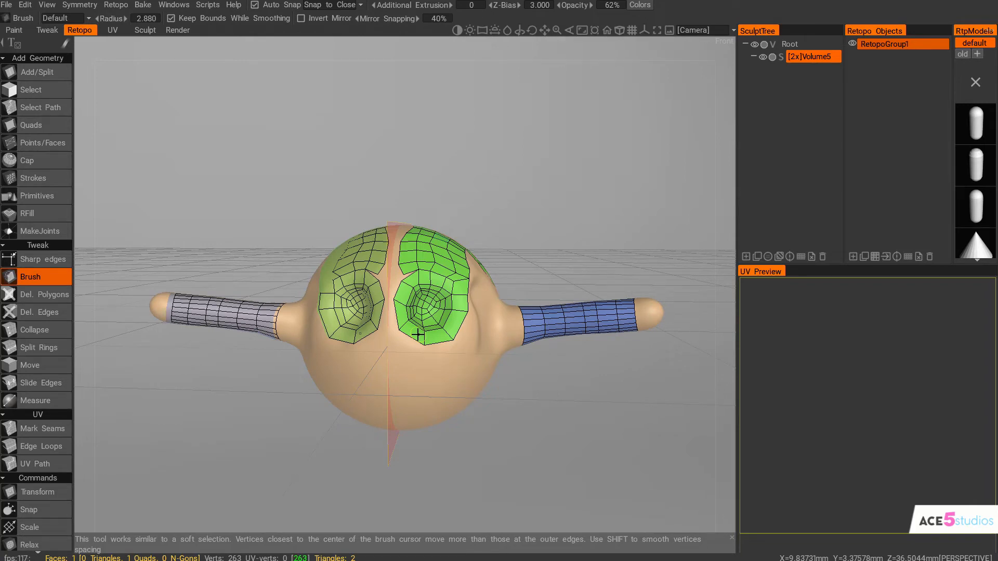
mouse_move(614, 320)
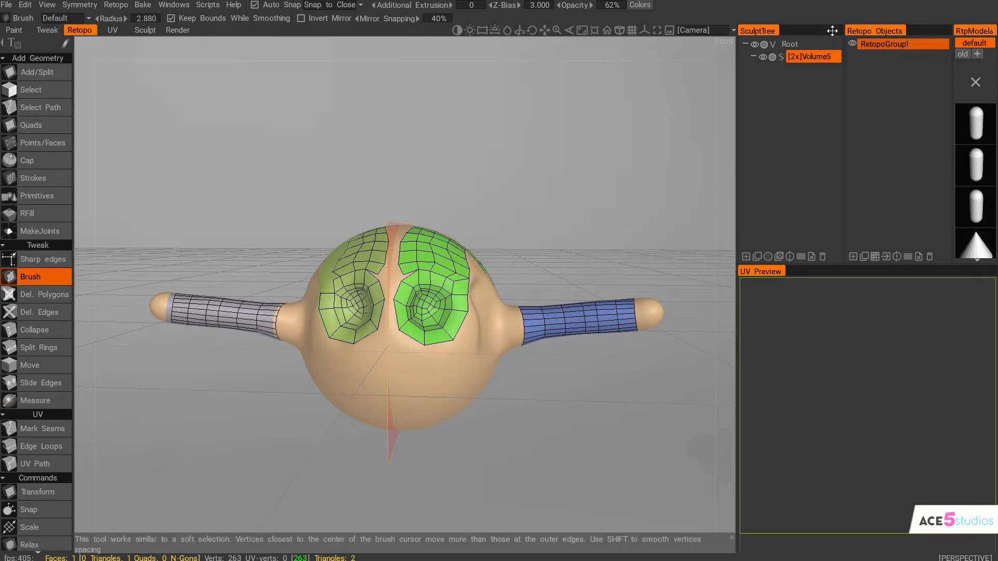
mouse_move(853, 256)
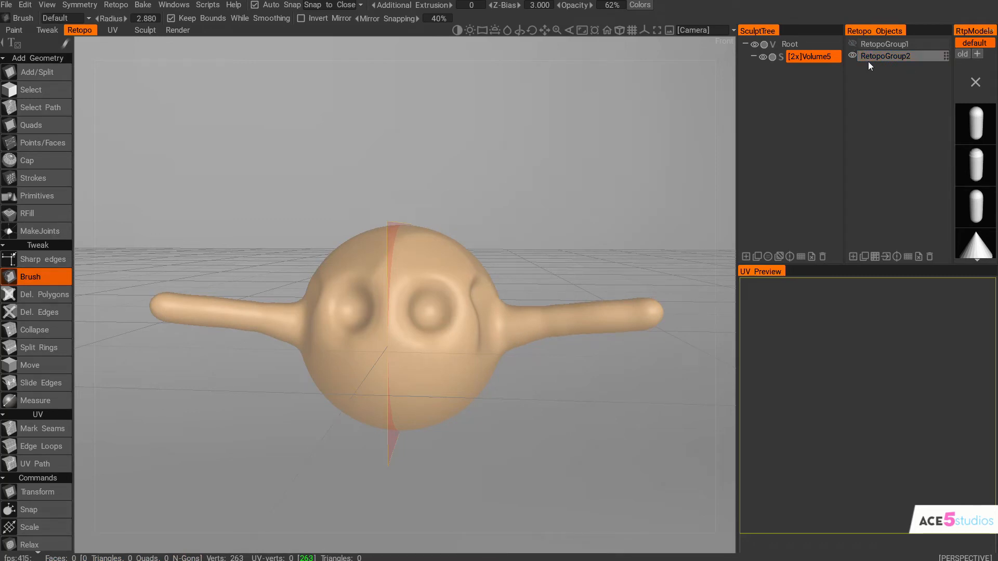
Make RetopoGroup2 the current retopology layer
left_click(885, 56)
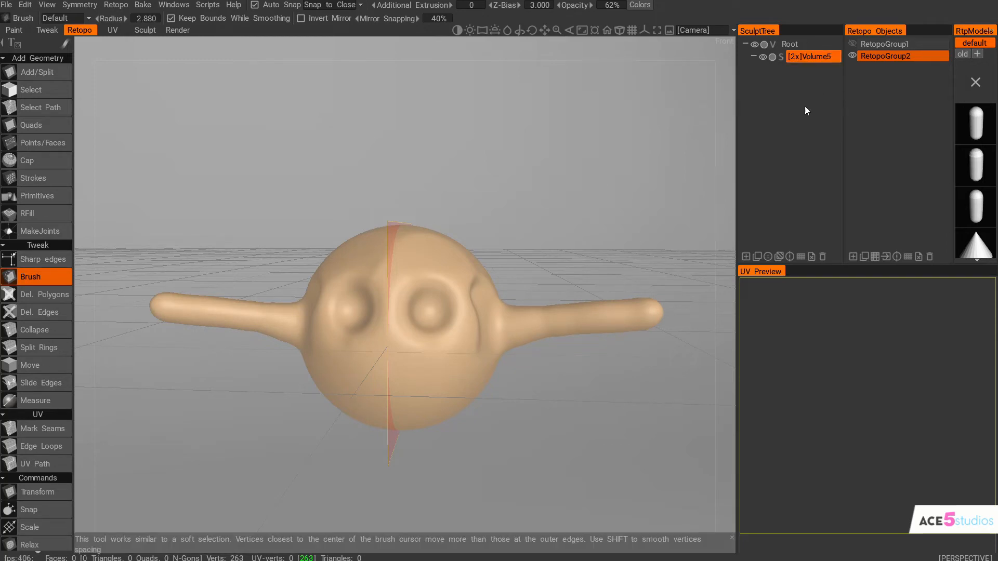
Run Instant Meshes (auto) on Volume5 with a 1000-polygon target, yielding about 1,062 faces
right_click(813, 56)
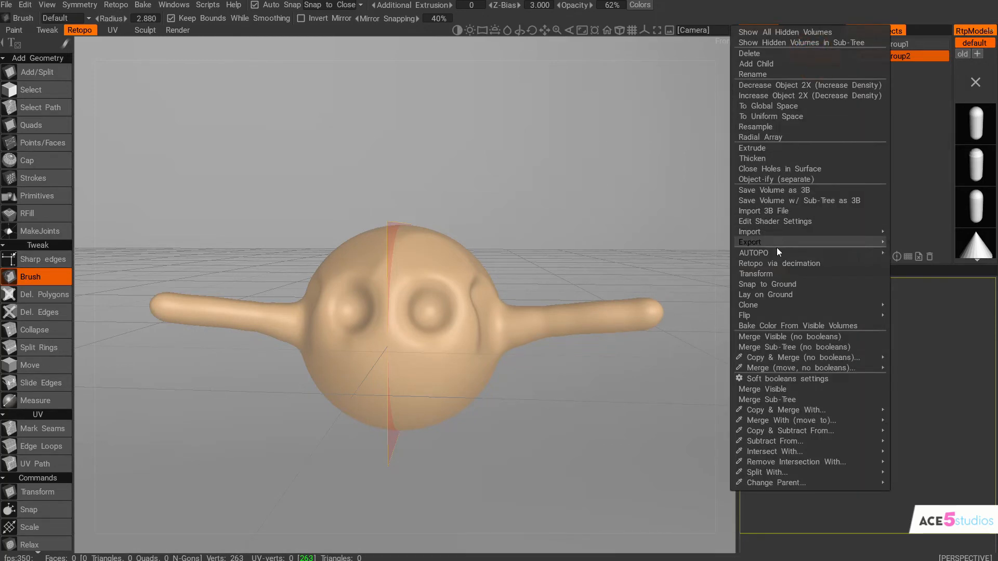
mouse_move(754, 253)
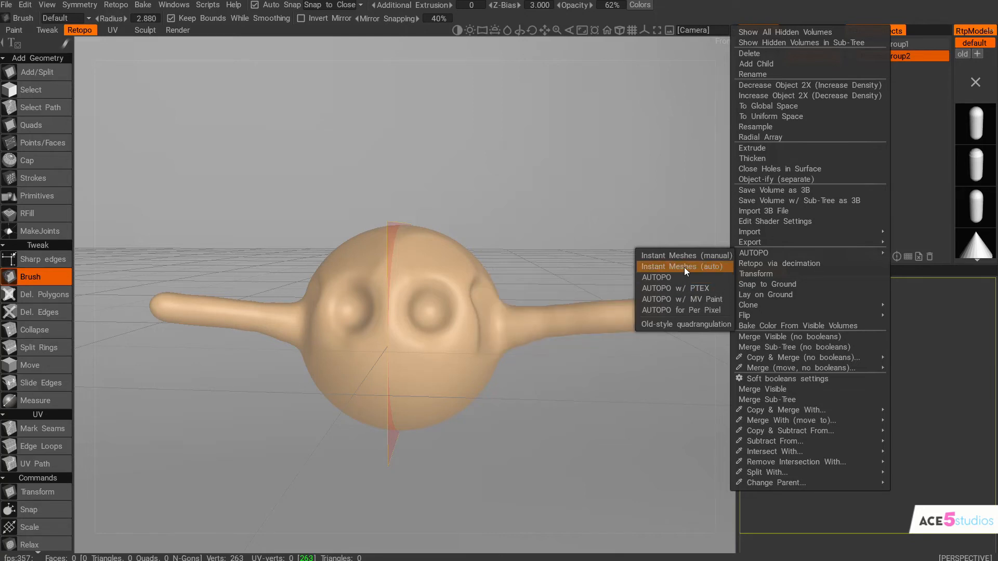
left_click(684, 266)
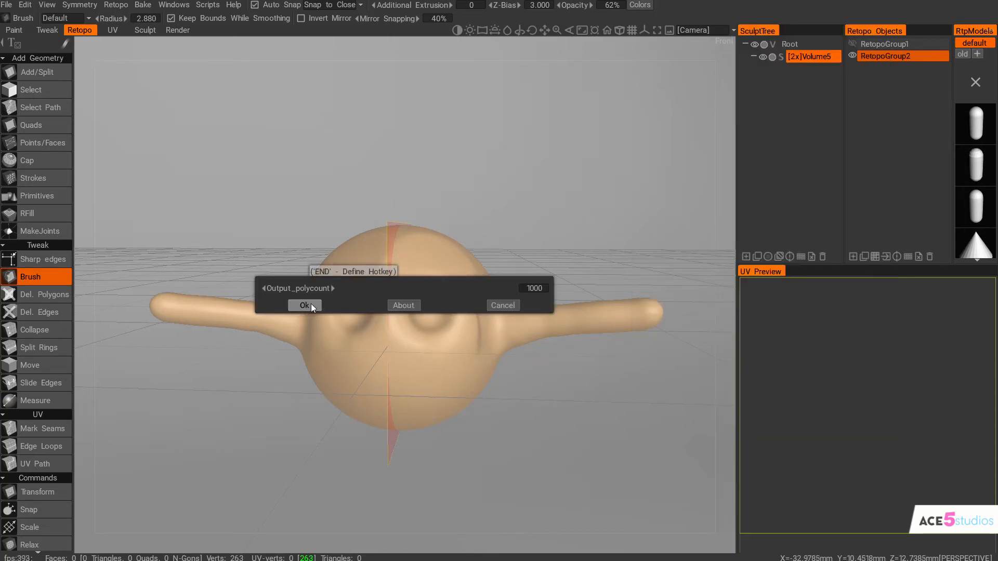
left_click(303, 306)
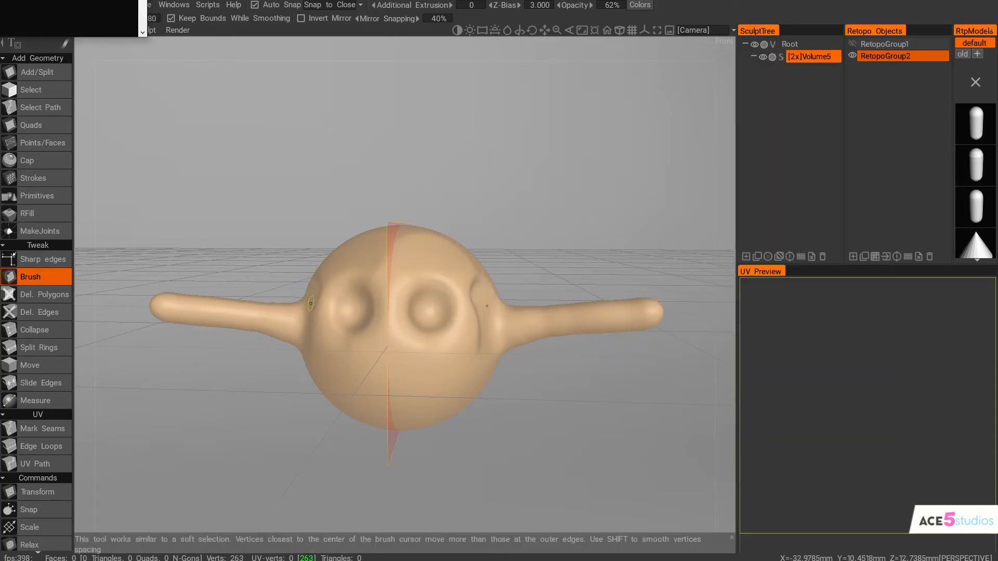
left_click(79, 30)
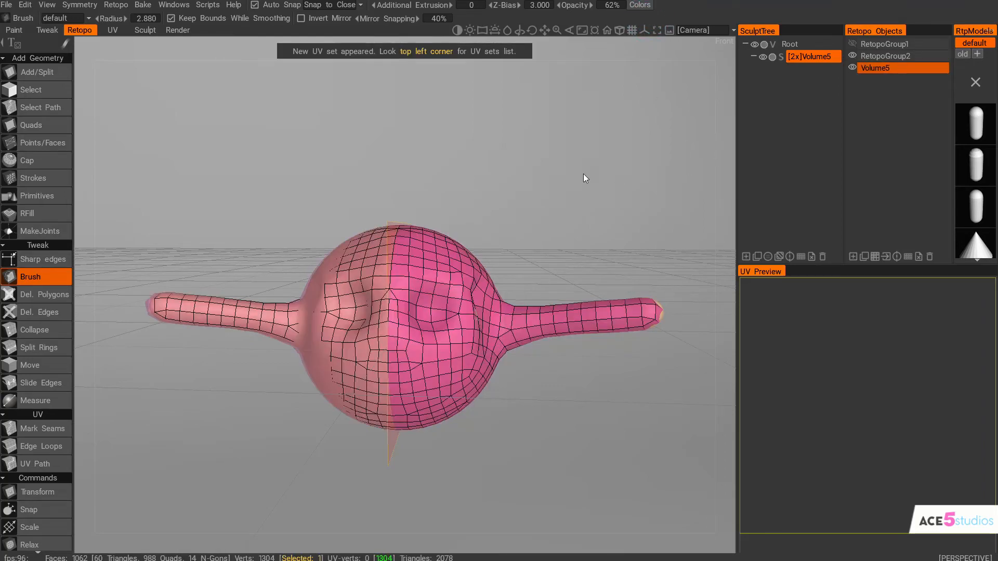
Orbit around the head to inspect the generated mesh's edge flow
left_click_drag(586, 178, 414, 369)
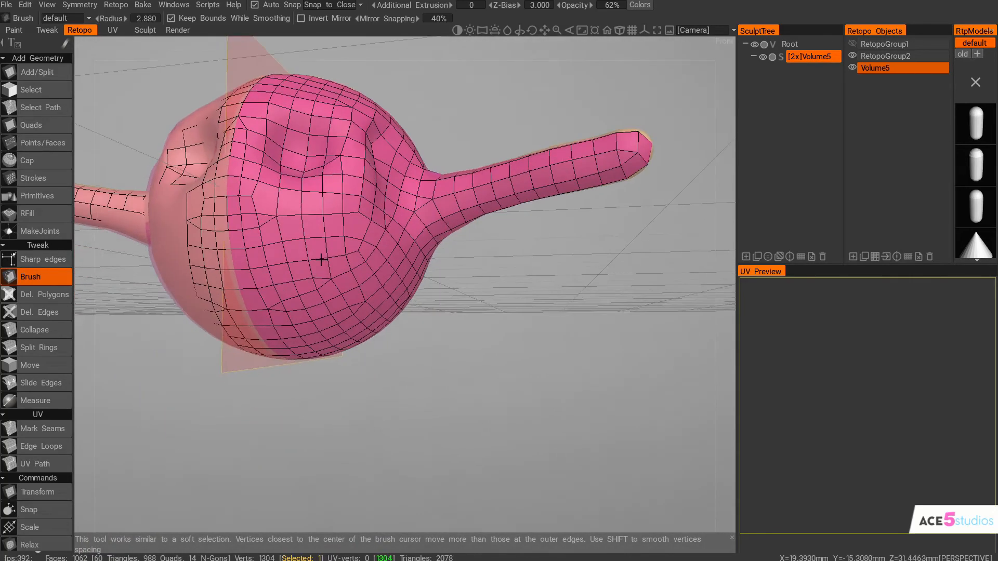
left_click_drag(322, 260, 368, 294)
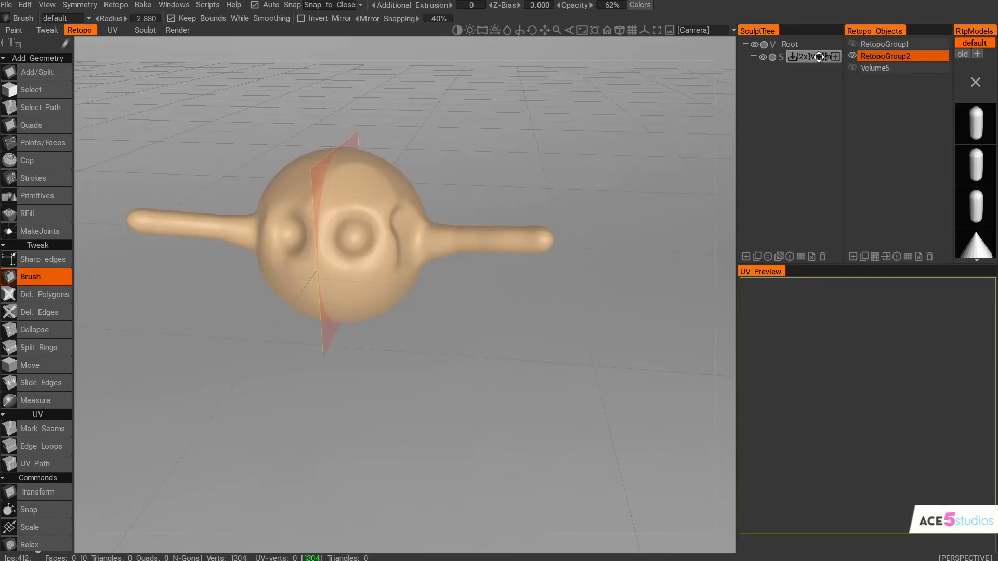
Launch AUTOPO on Volume5 with Required Poly Count 5000, reaching the guide-stroke wizard
right_click(876, 68)
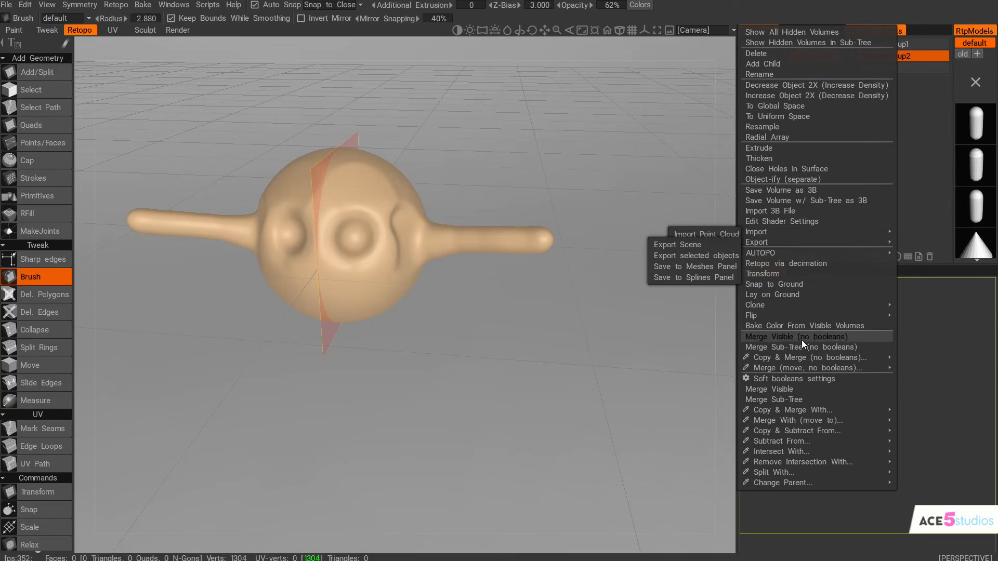
mouse_move(759, 252)
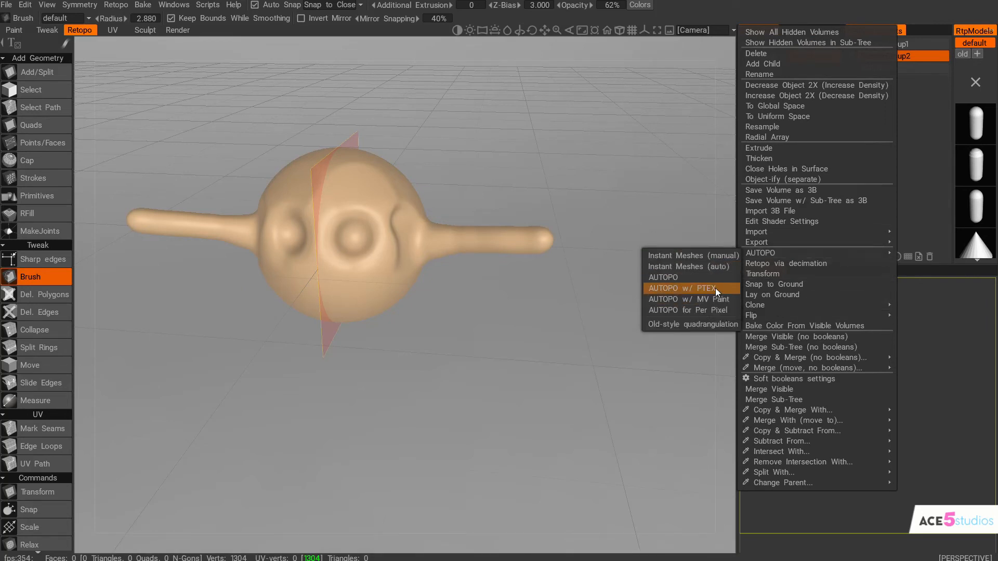
left_click(681, 289)
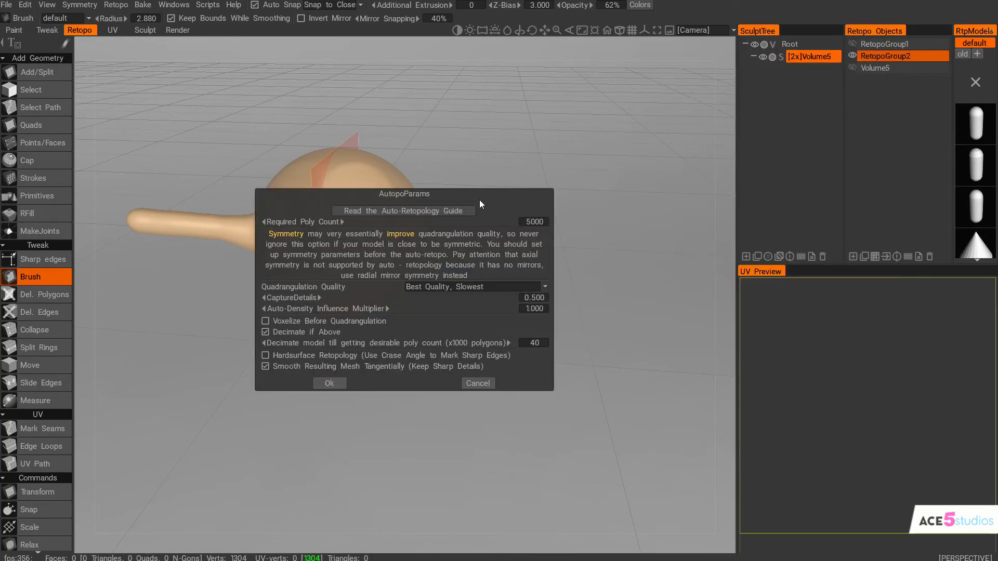
mouse_move(485, 257)
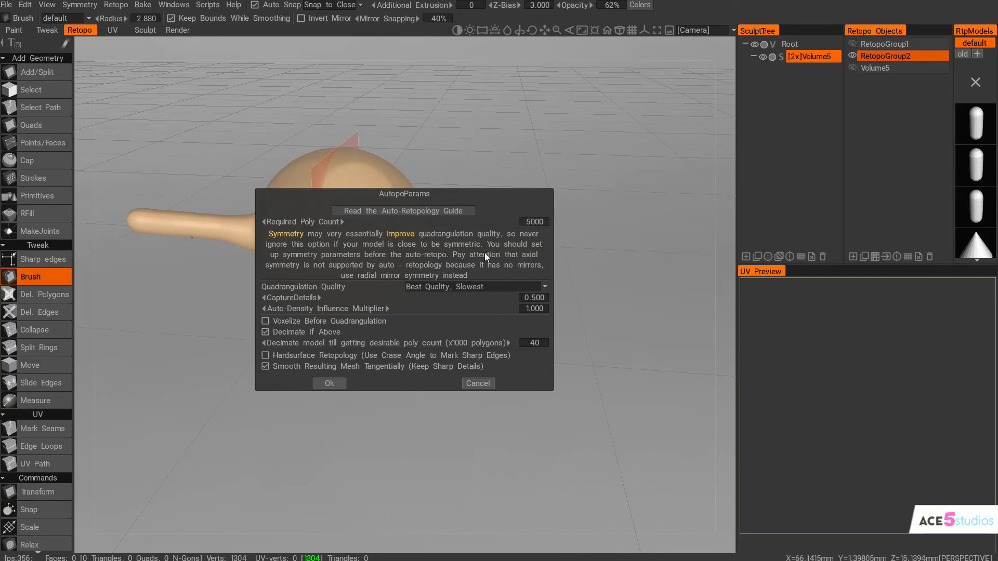
mouse_move(585, 292)
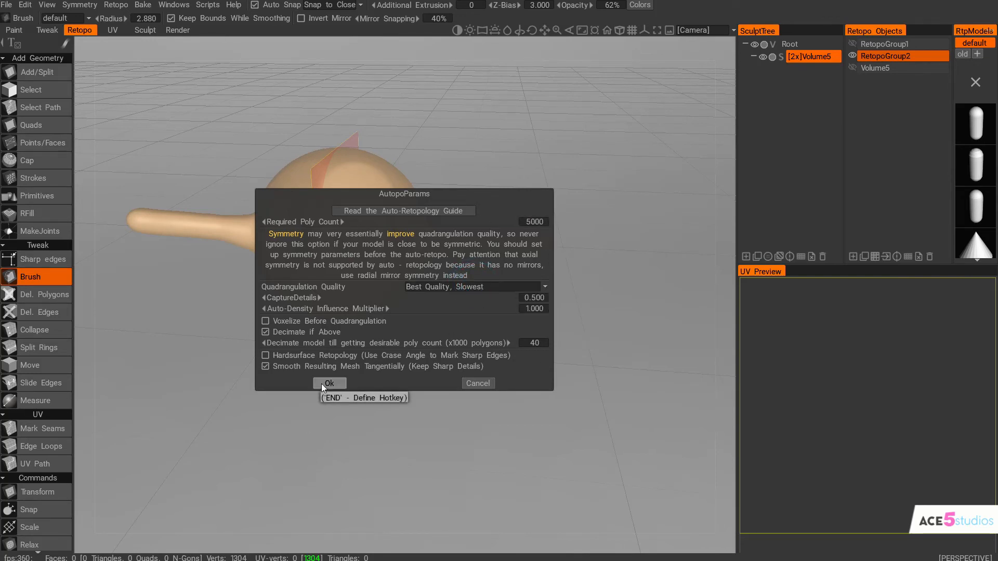
left_click(328, 383)
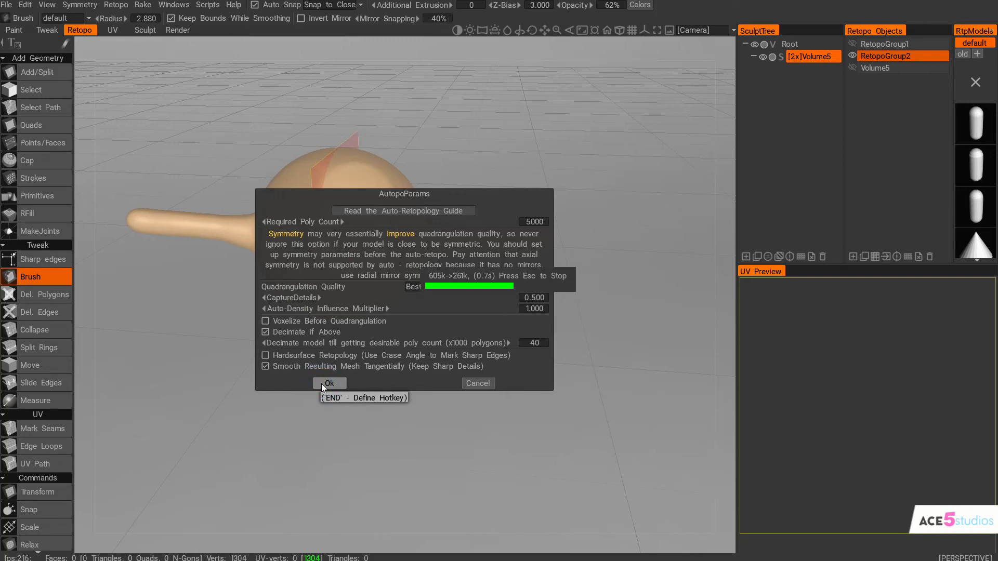
left_click(329, 383)
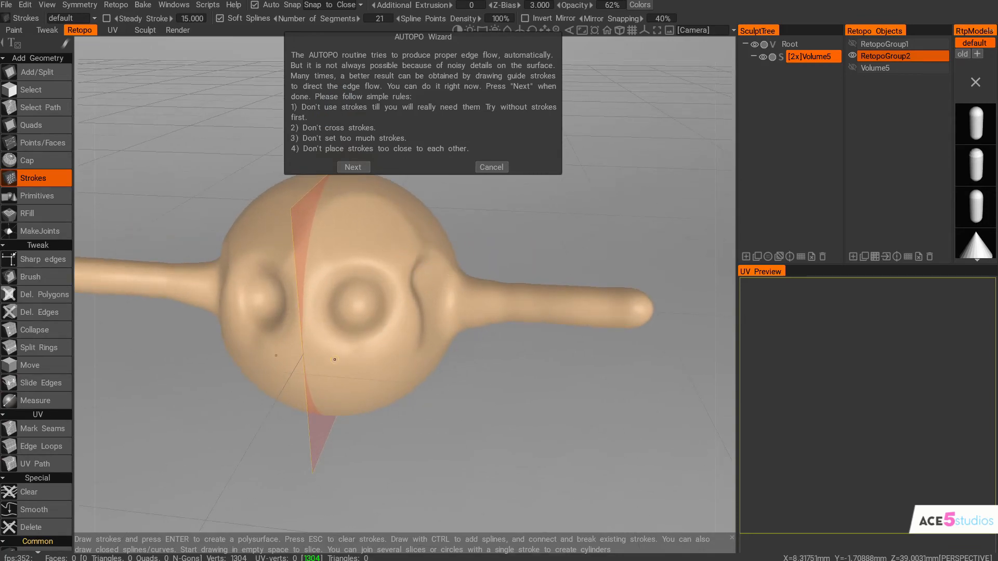
Draw a guide stroke around the eye socket, then have AUTOPO build the retopology mesh
left_click_drag(328, 358, 388, 350)
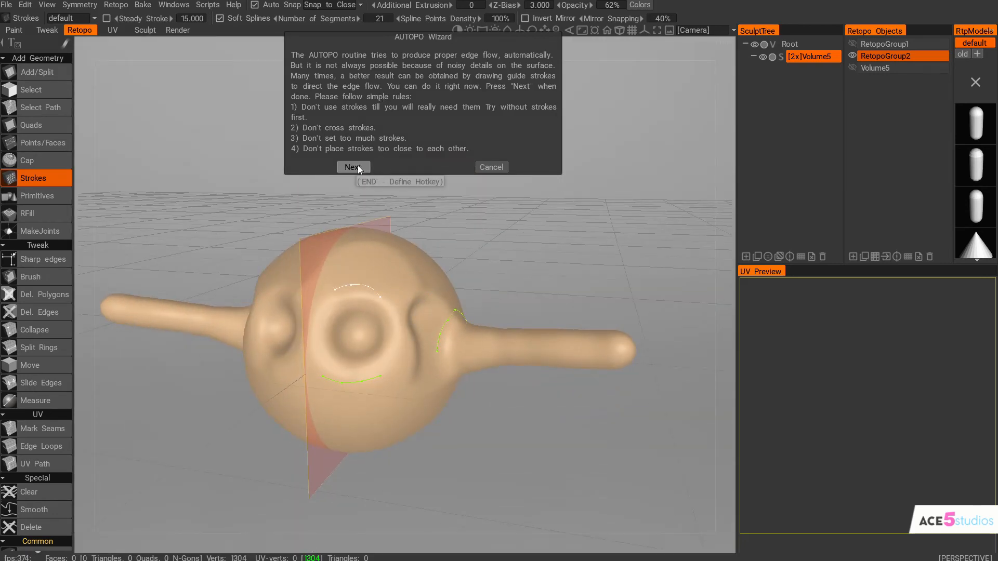
left_click(353, 167)
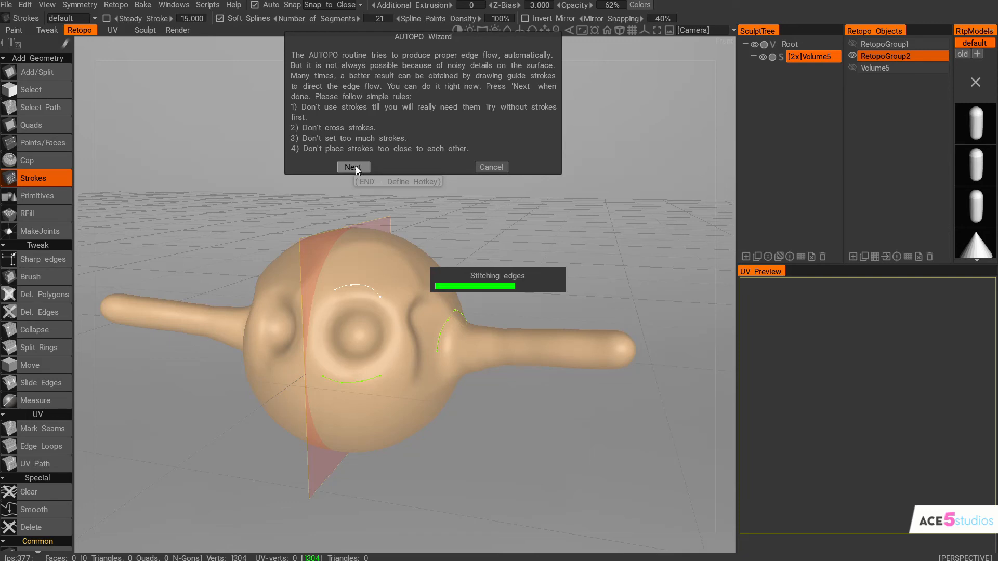
left_click(352, 167)
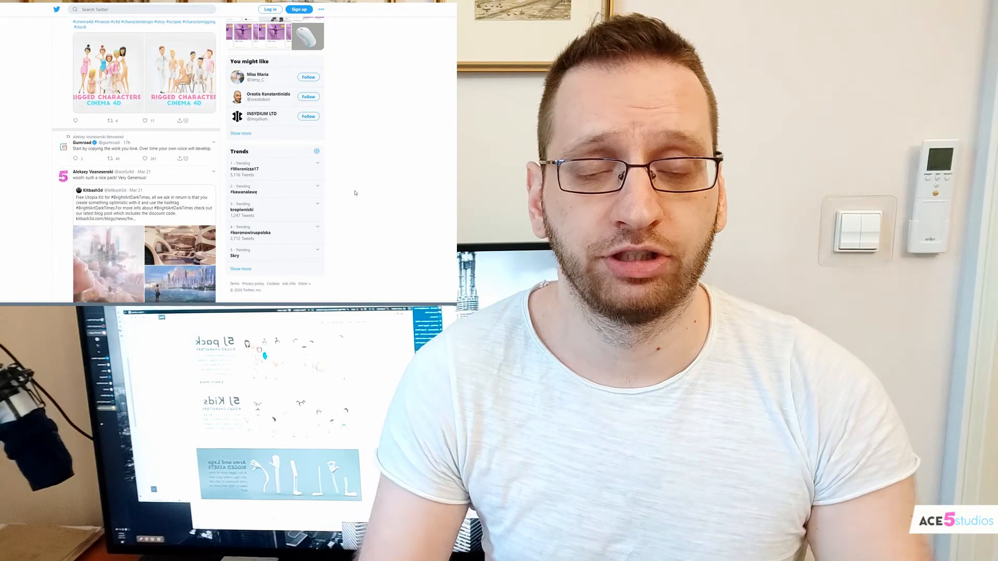
Scroll down the Twitter timeline to reveal later posts
scroll("down", 3)
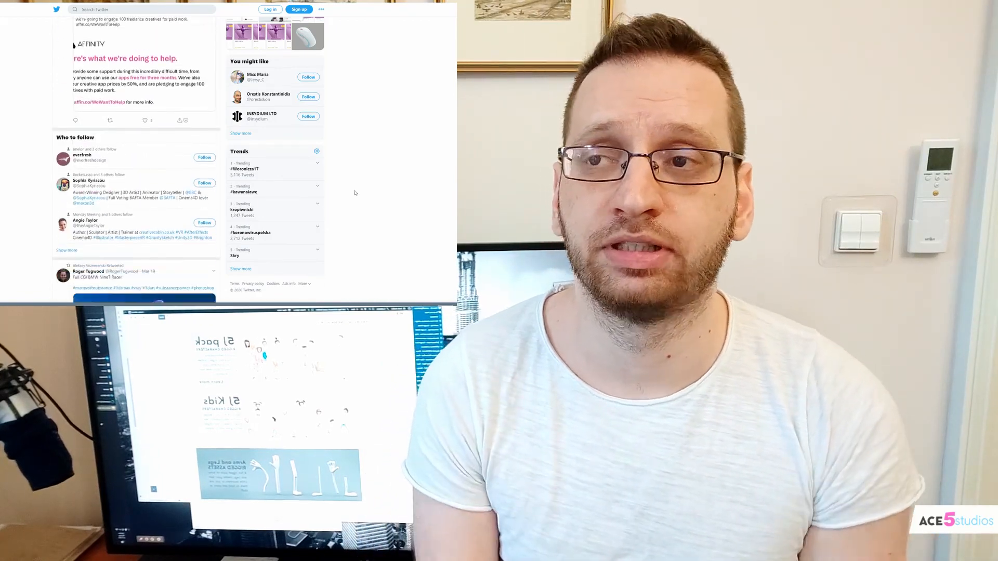
scroll("down", 3)
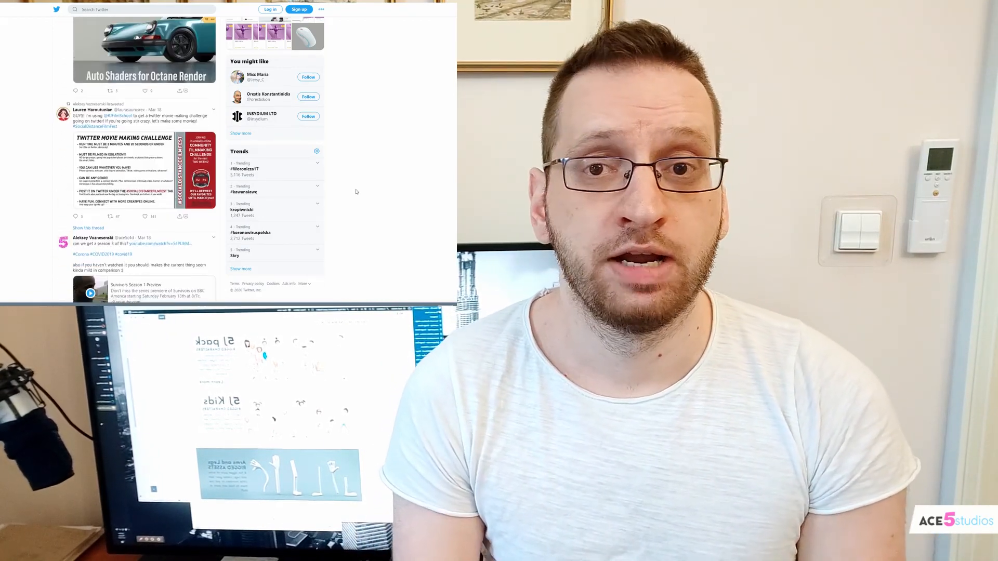